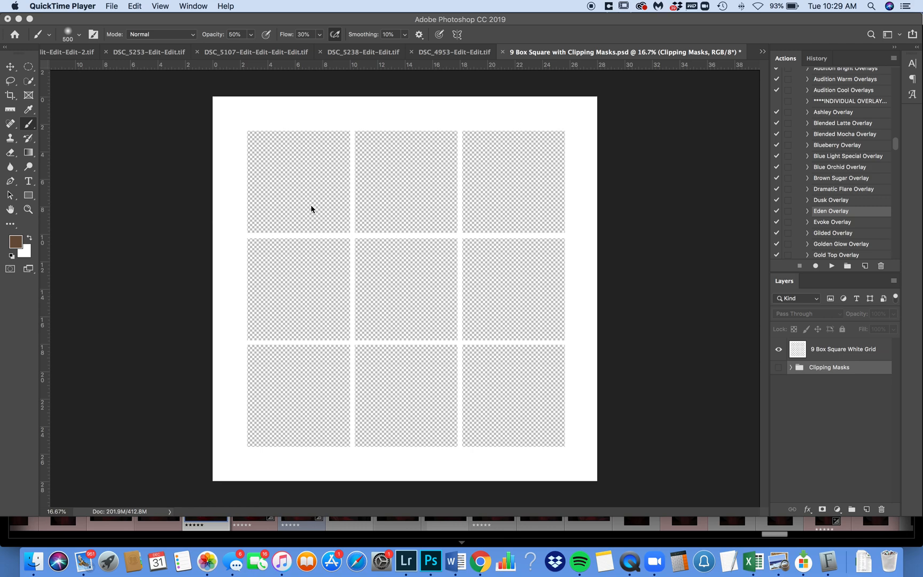
pyautogui.moveTo(420, 117)
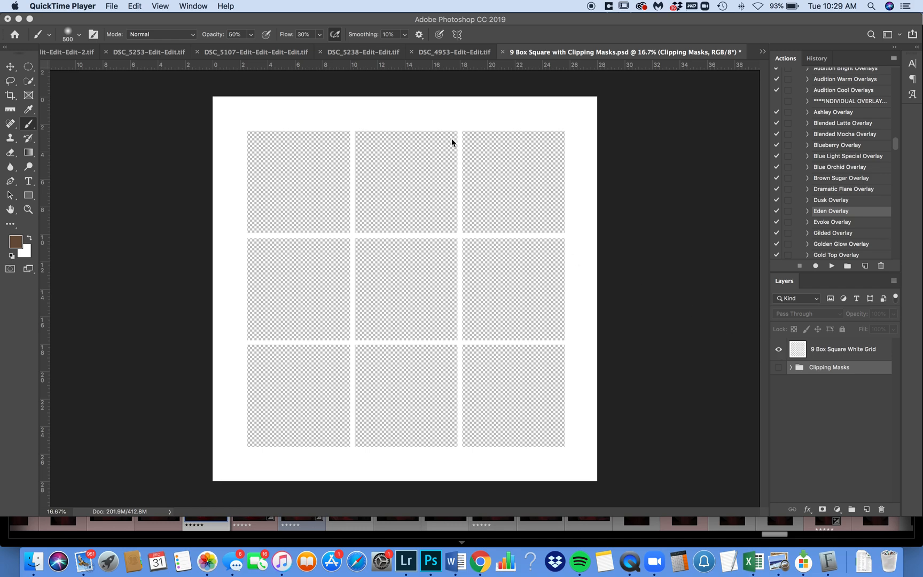
pyautogui.moveTo(807, 354)
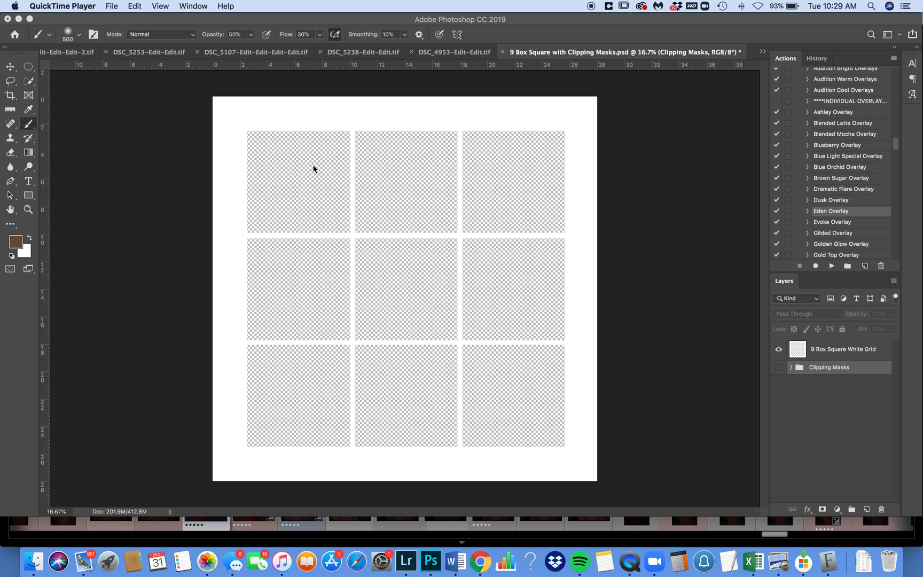
pyautogui.moveTo(858, 363)
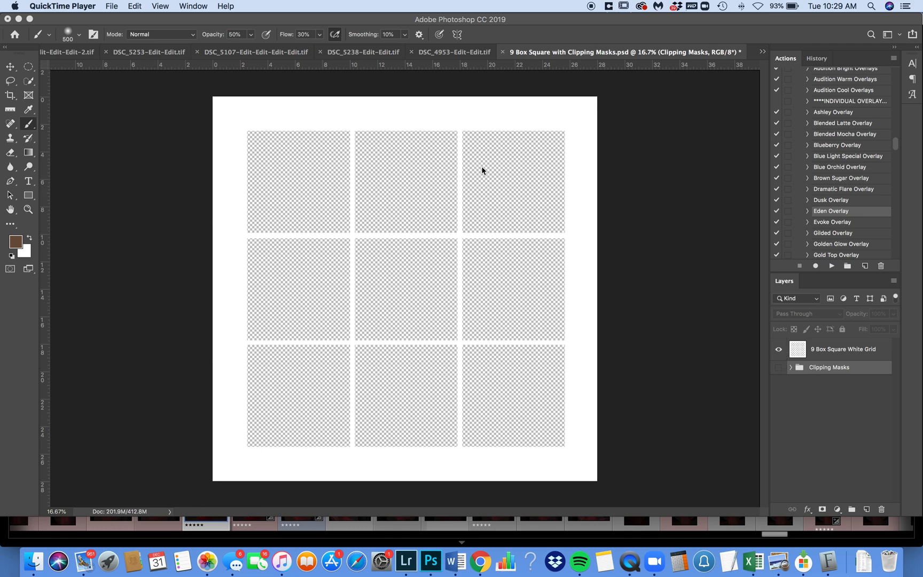
pyautogui.moveTo(575, 230)
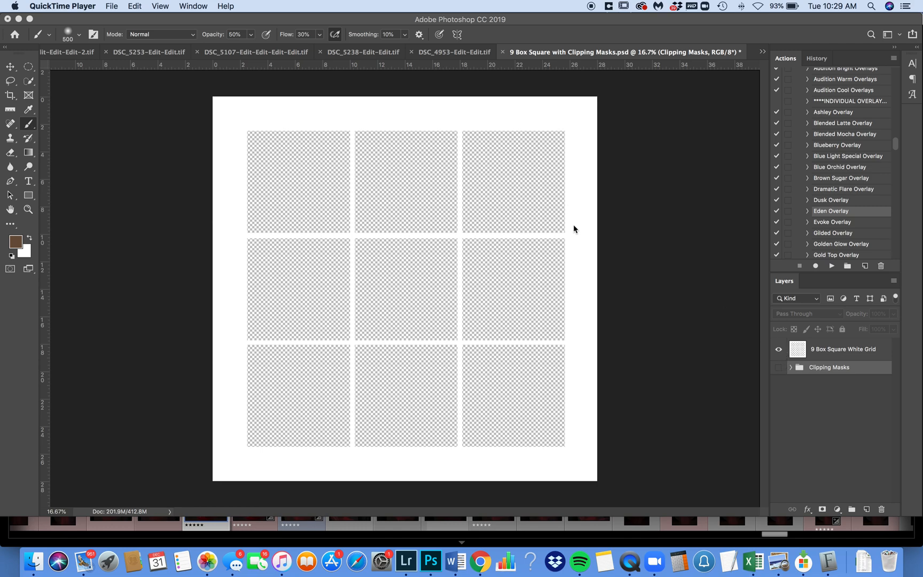
pyautogui.moveTo(793, 376)
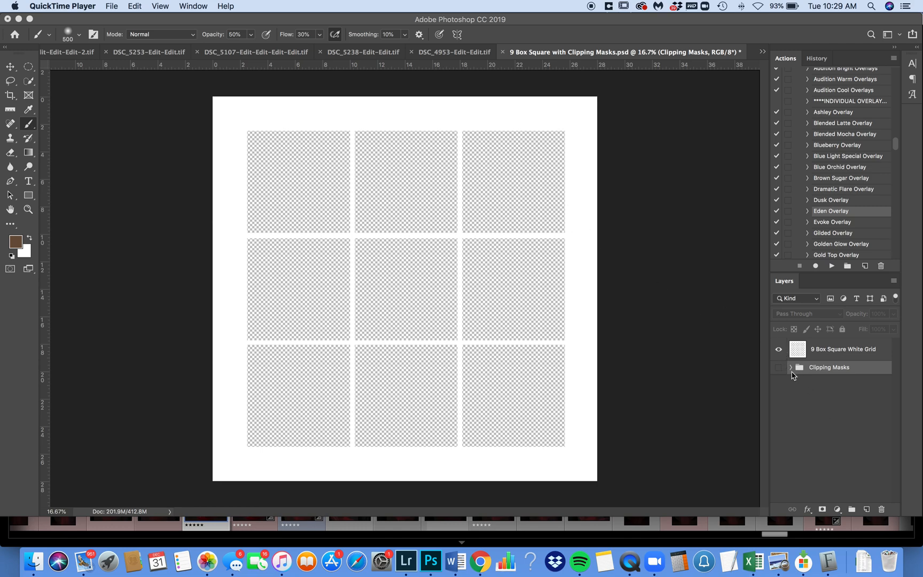
# Briefly show the Clipping Masks group's black squares, then hide the group again
pyautogui.click(778, 367)
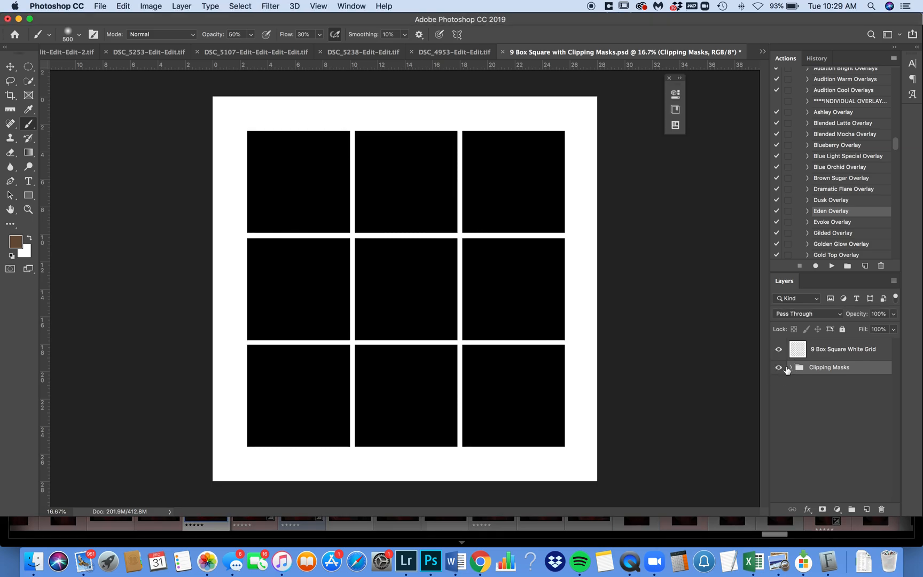
pyautogui.click(779, 367)
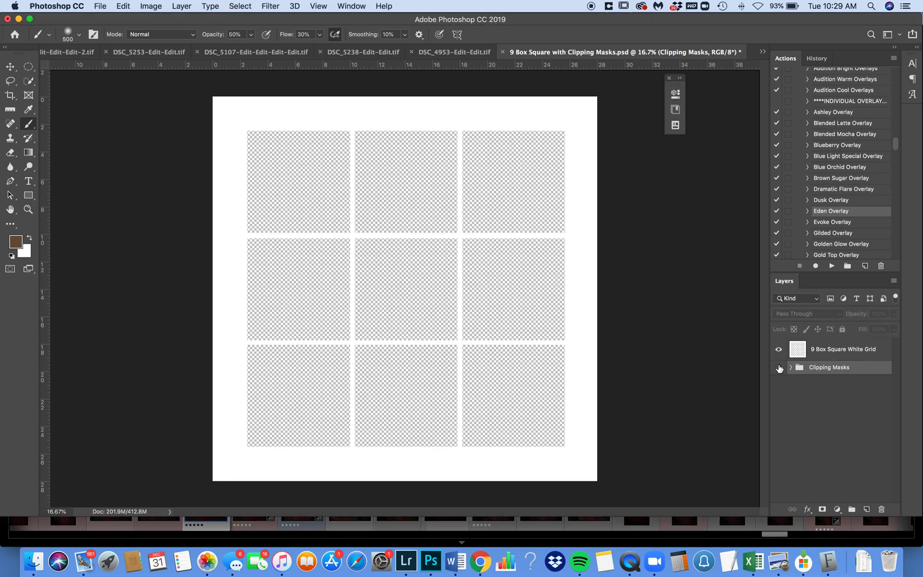
pyautogui.moveTo(779, 367)
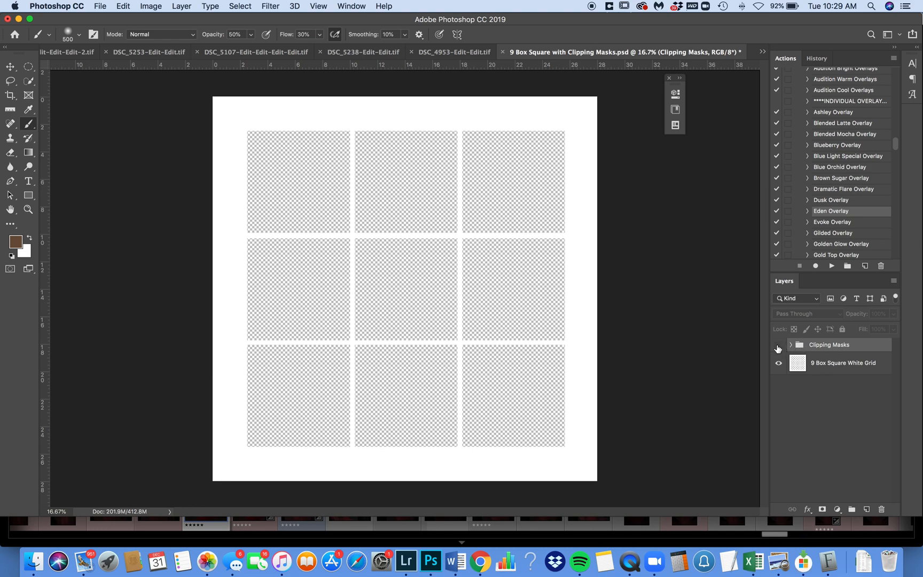
pyautogui.moveTo(778, 349)
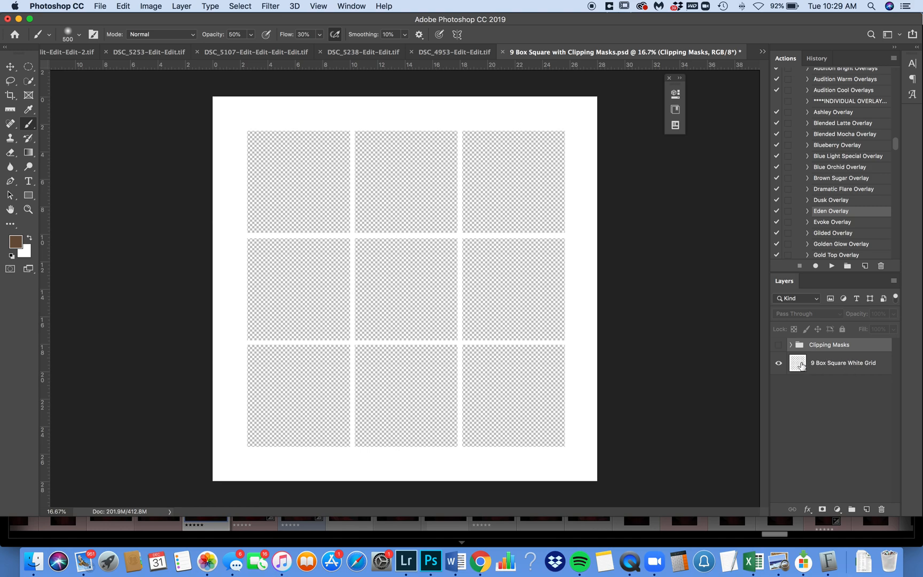
pyautogui.moveTo(798, 362)
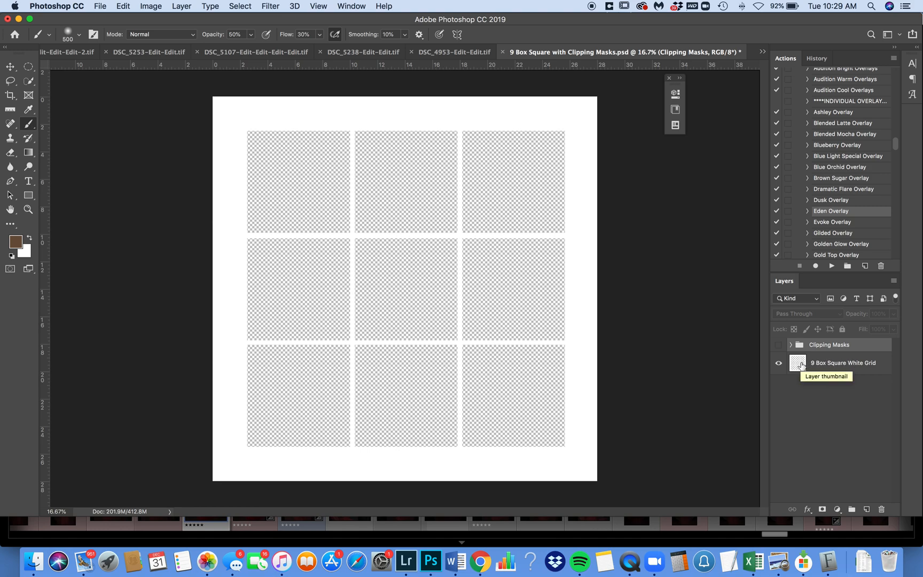
pyautogui.moveTo(99, 8)
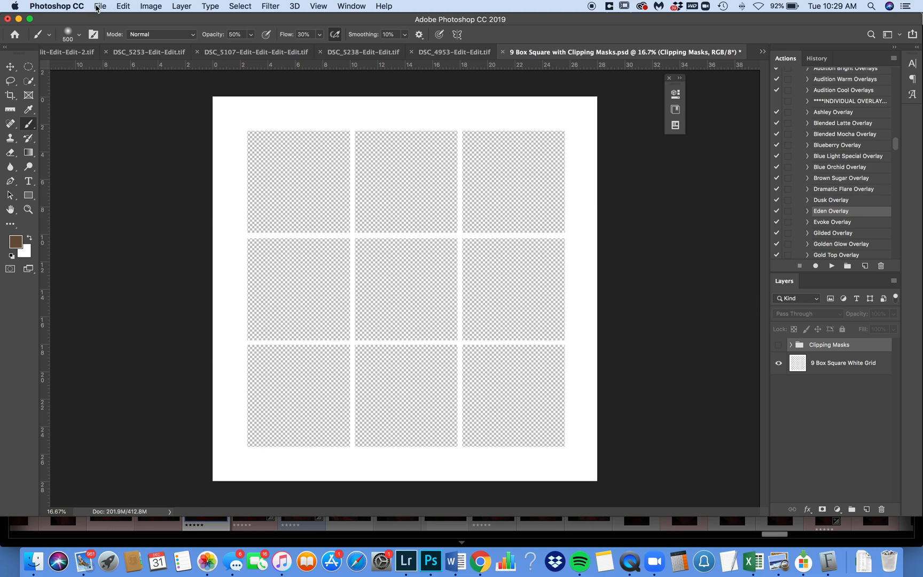
# Place Embedded the full.jpg portrait from the Edited folder into the document
pyautogui.click(100, 6)
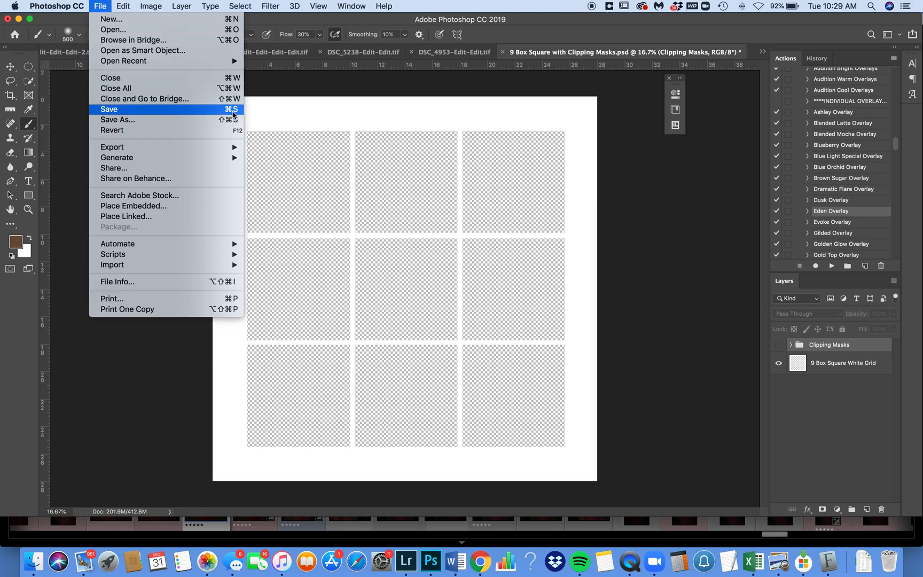
pyautogui.moveTo(123, 61)
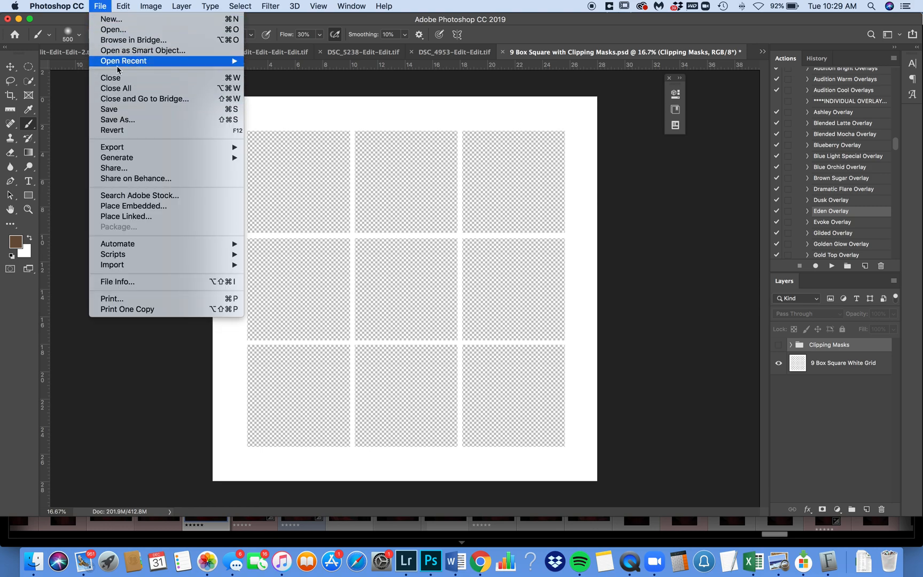
pyautogui.moveTo(133, 206)
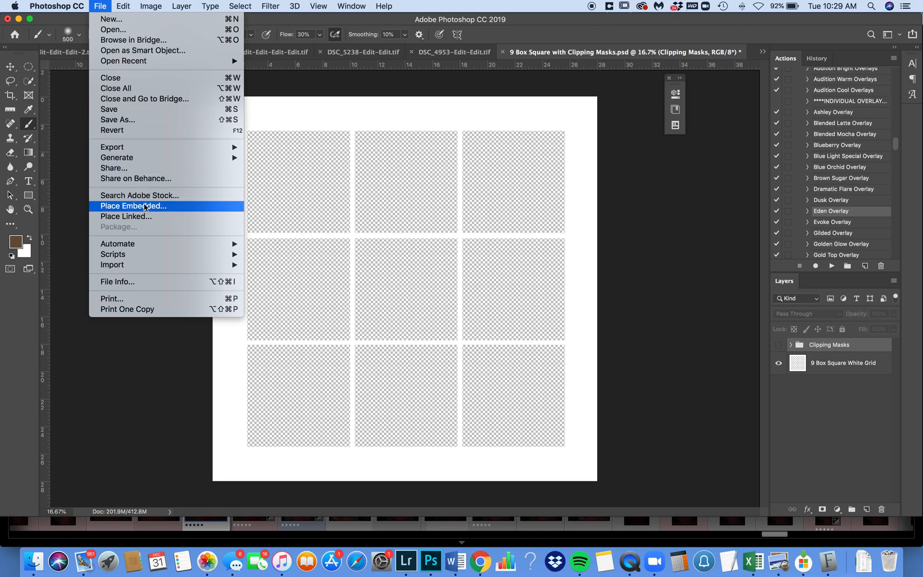
pyautogui.click(133, 206)
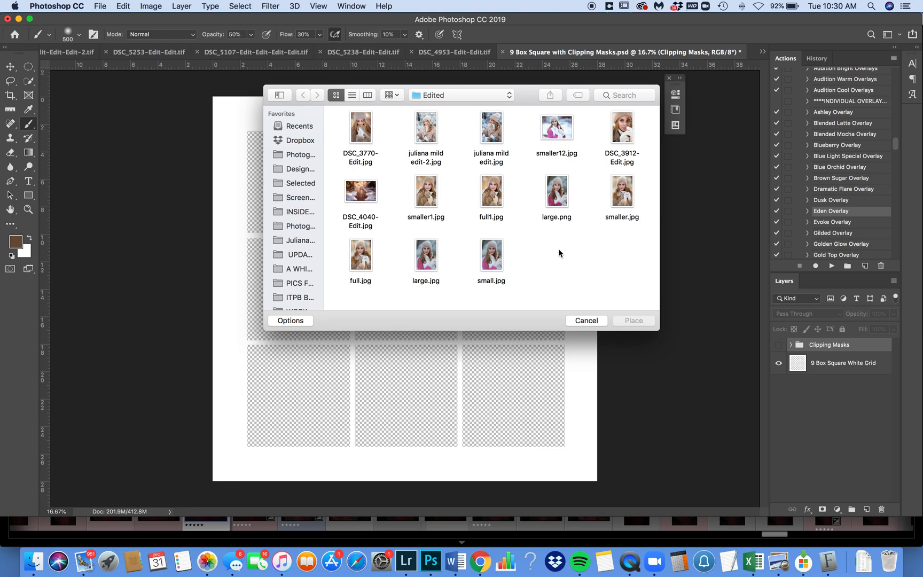
pyautogui.moveTo(415, 229)
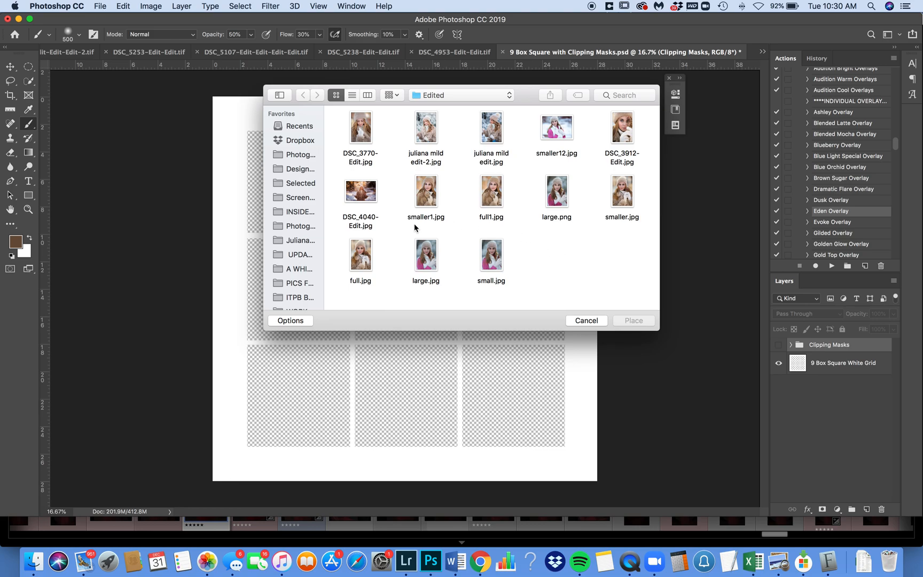
pyautogui.click(359, 255)
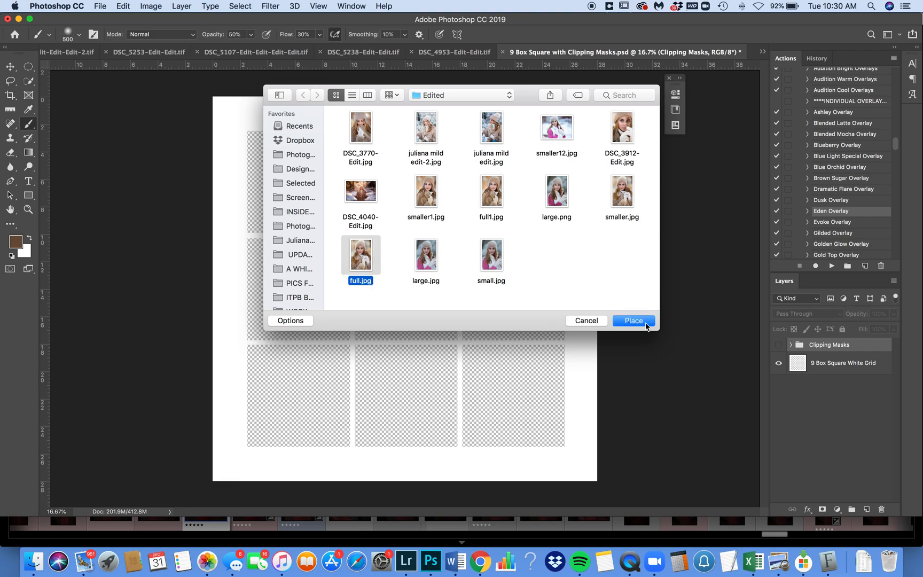
pyautogui.click(633, 320)
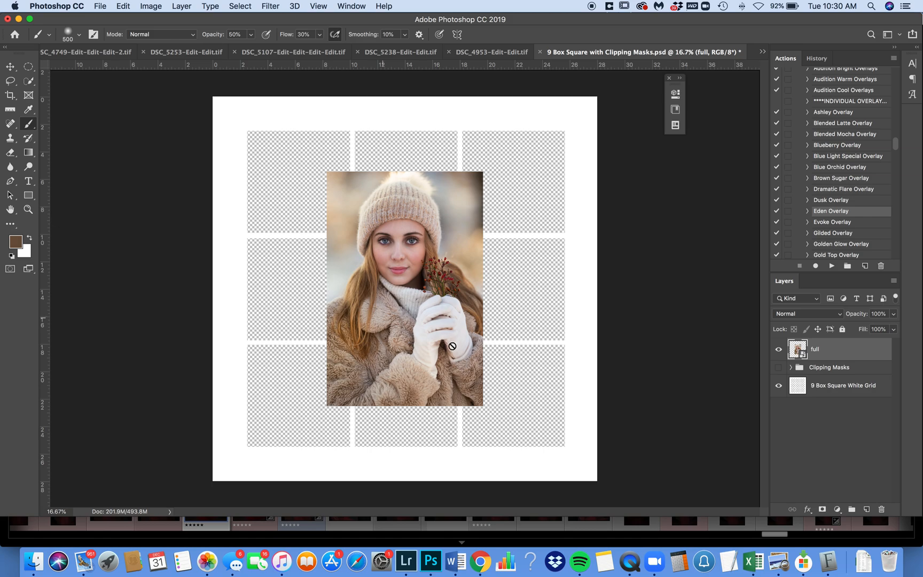
pyautogui.moveTo(844, 345)
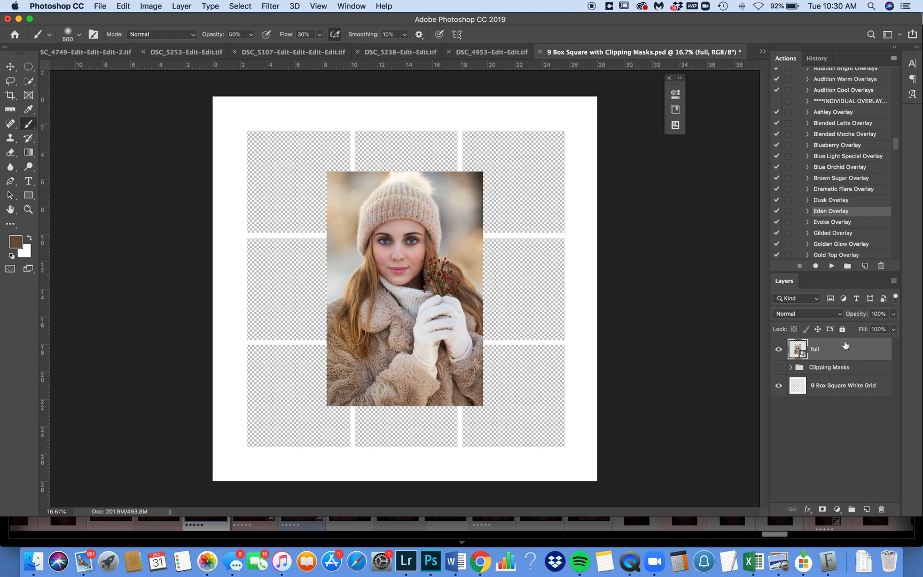
pyautogui.moveTo(831, 358)
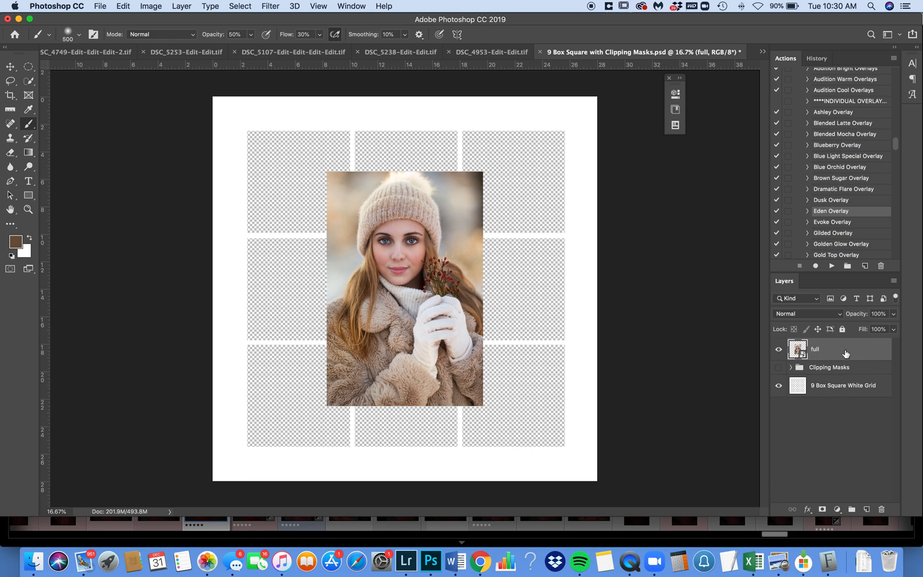
pyautogui.moveTo(836, 351)
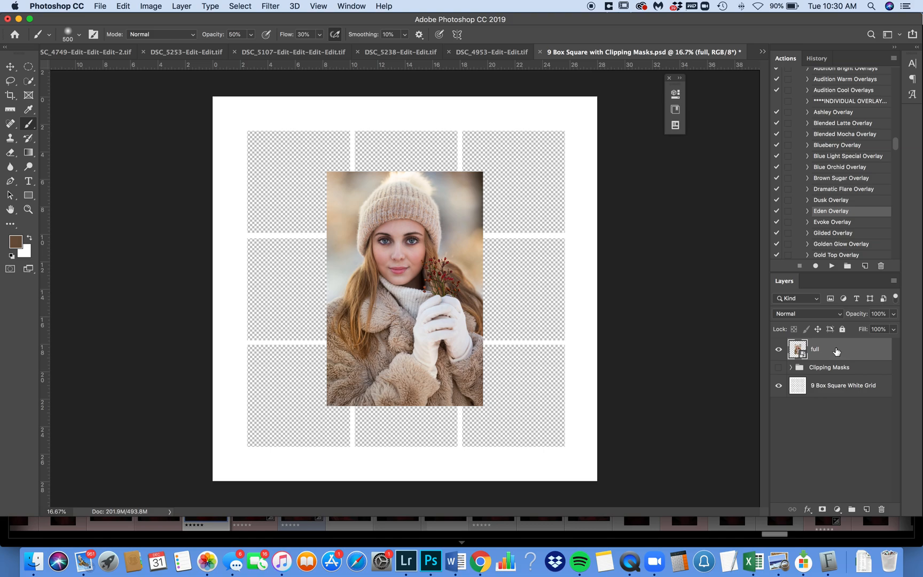
# Label the full photo layer red and drag it beneath the 9 Box Square White Grid layer
pyautogui.rightClick(814, 350)
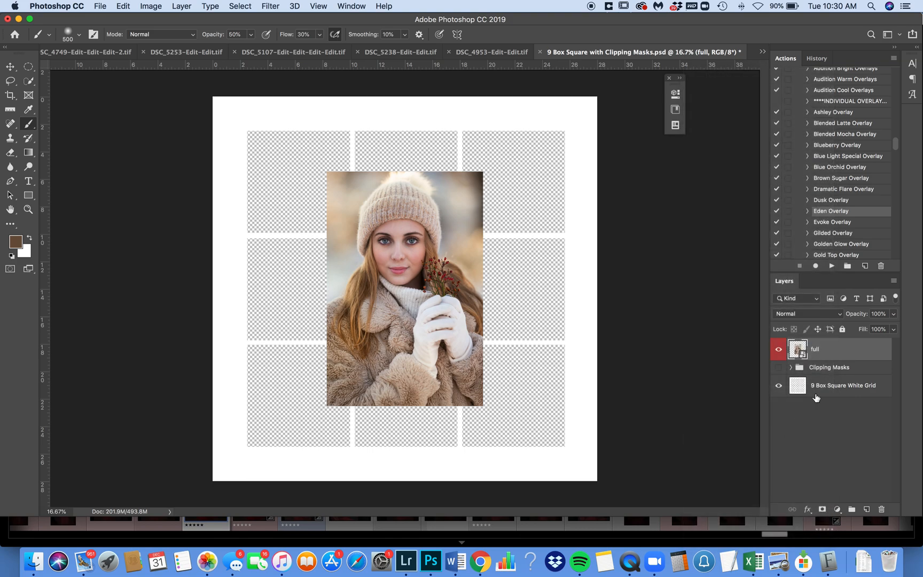
pyautogui.moveTo(831, 398)
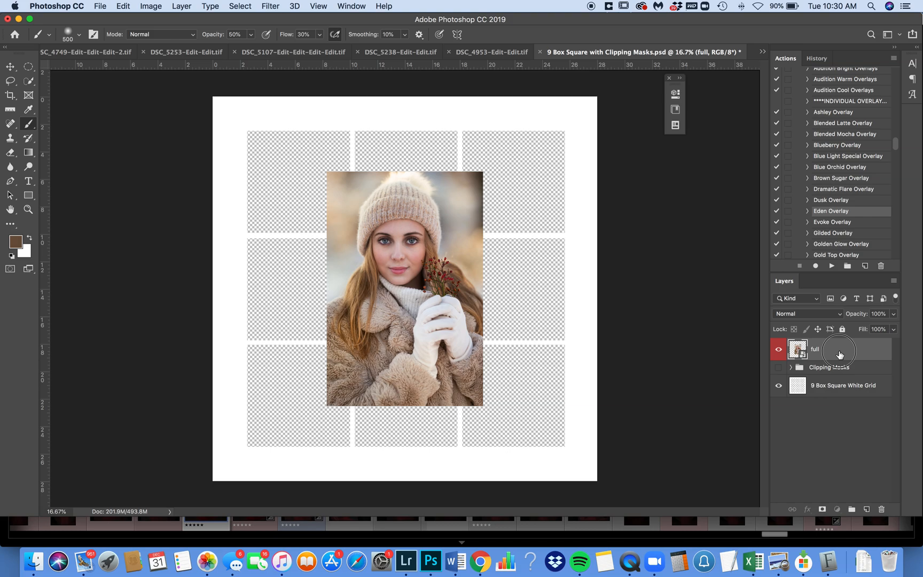
pyautogui.moveTo(839, 349); pyautogui.dragTo(842, 400)
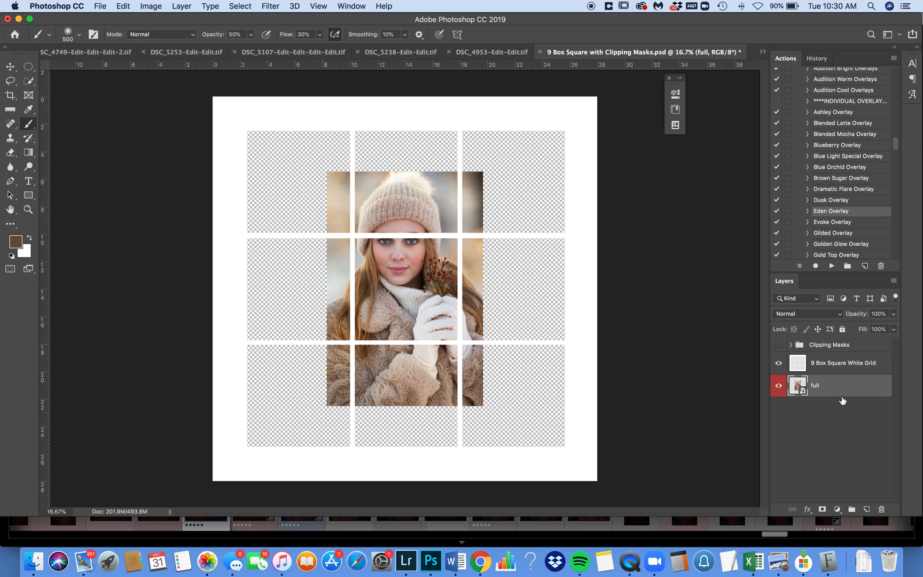
pyautogui.moveTo(496, 316)
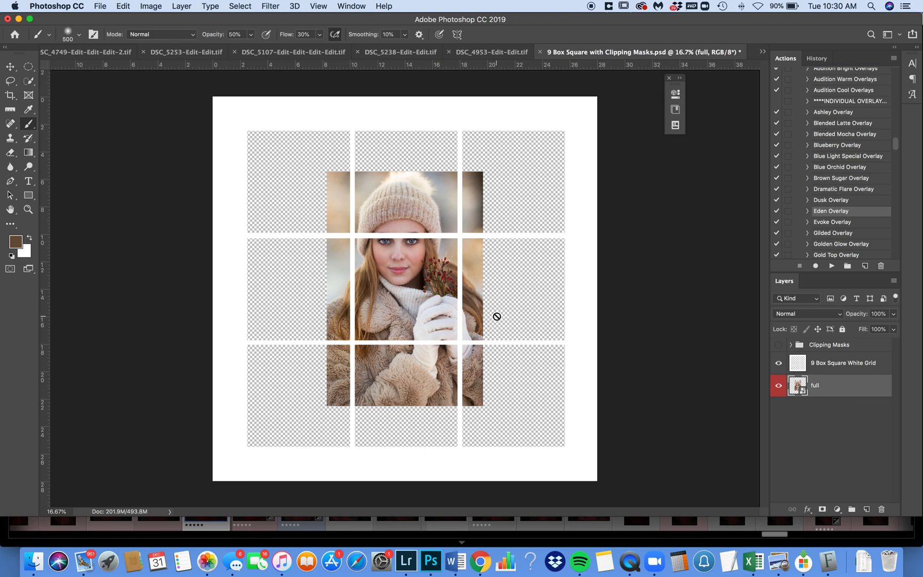
pyautogui.moveTo(496, 314)
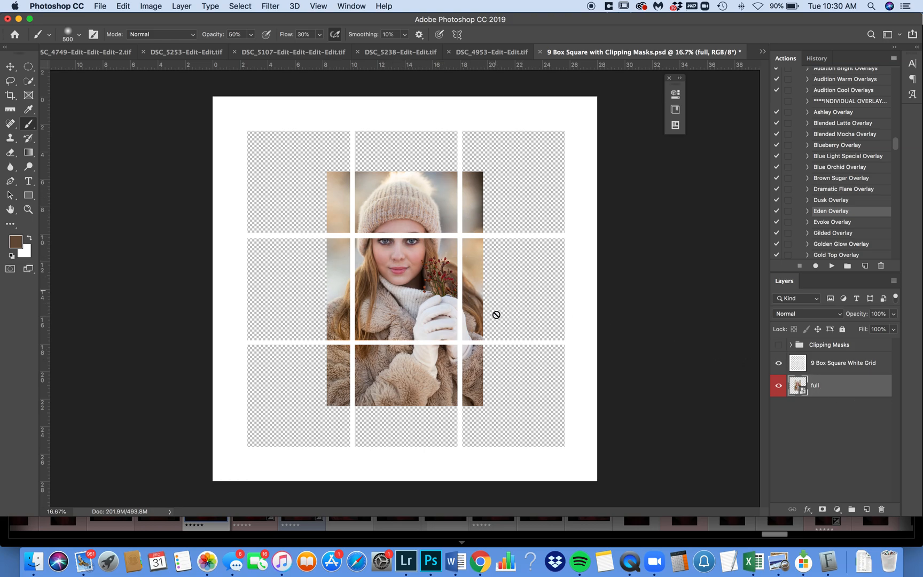
pyautogui.moveTo(450, 230)
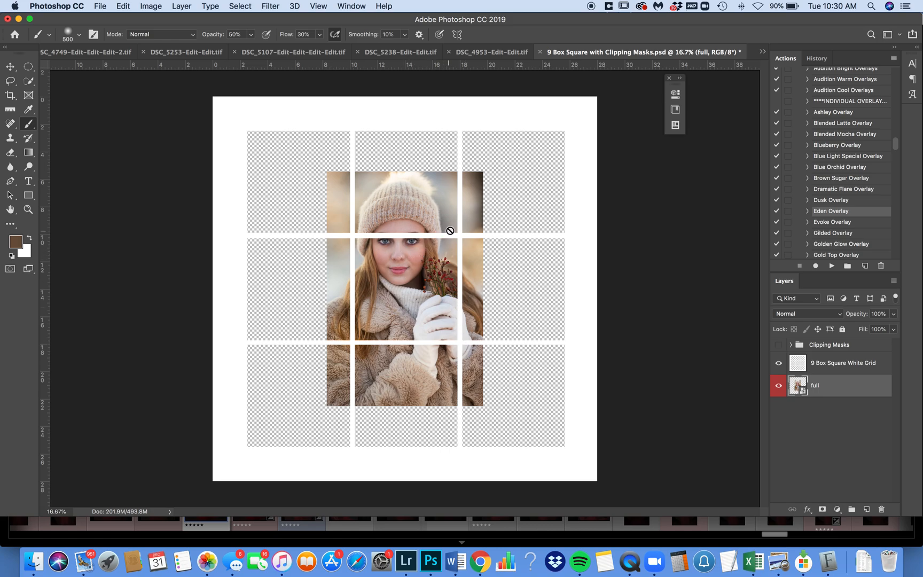
pyautogui.moveTo(831, 397)
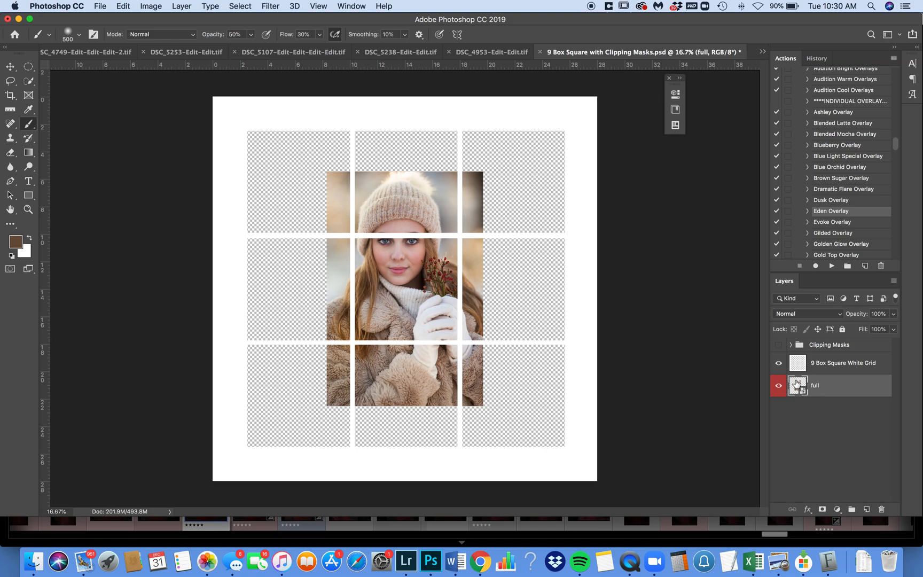
pyautogui.moveTo(797, 385)
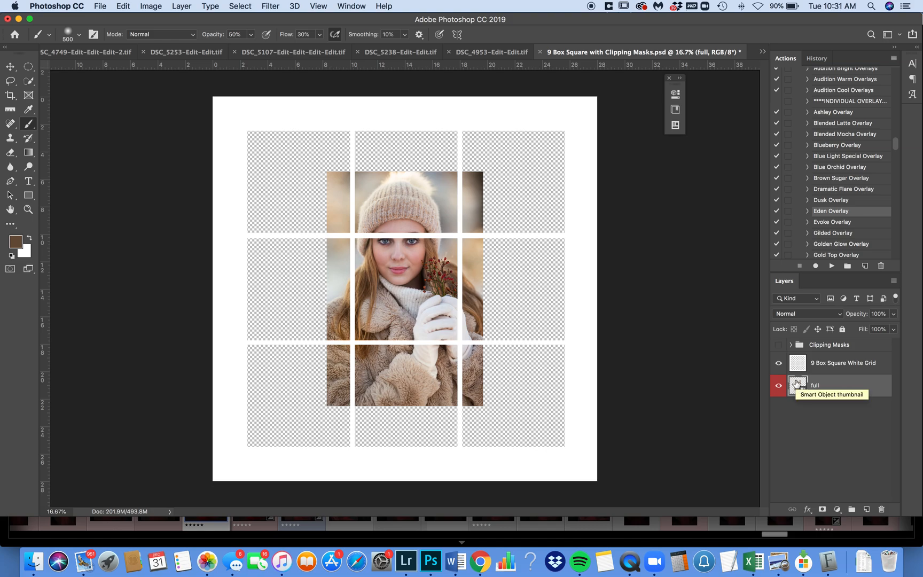
# Move the portrait lower and scale it down to about 78%
pyautogui.doubleClick(798, 385)
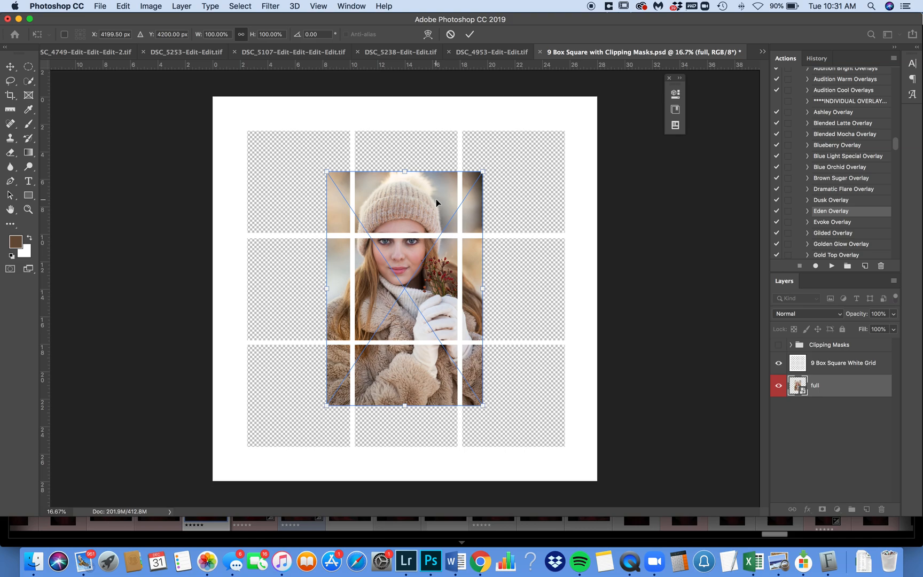
pyautogui.moveTo(435, 203); pyautogui.dragTo(424, 229)
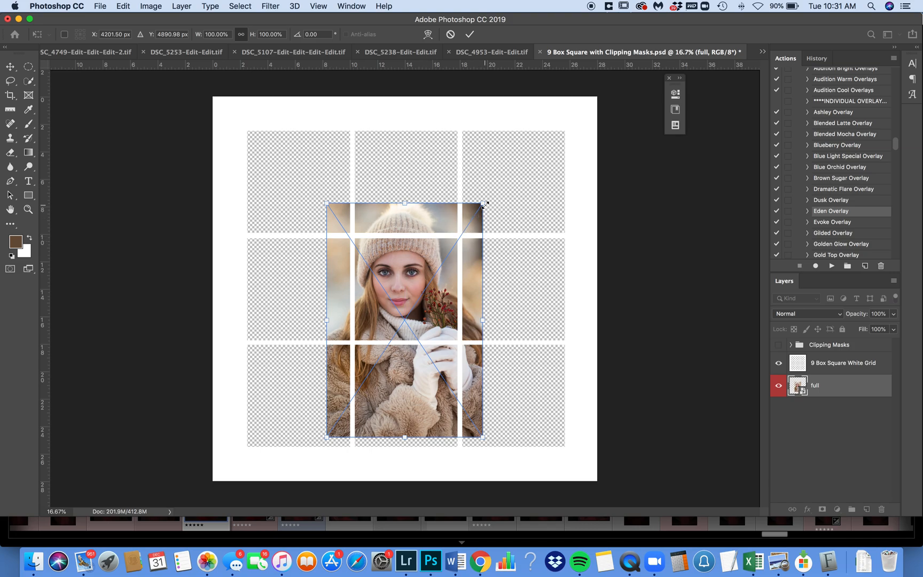
pyautogui.moveTo(482, 204); pyautogui.dragTo(456, 247)
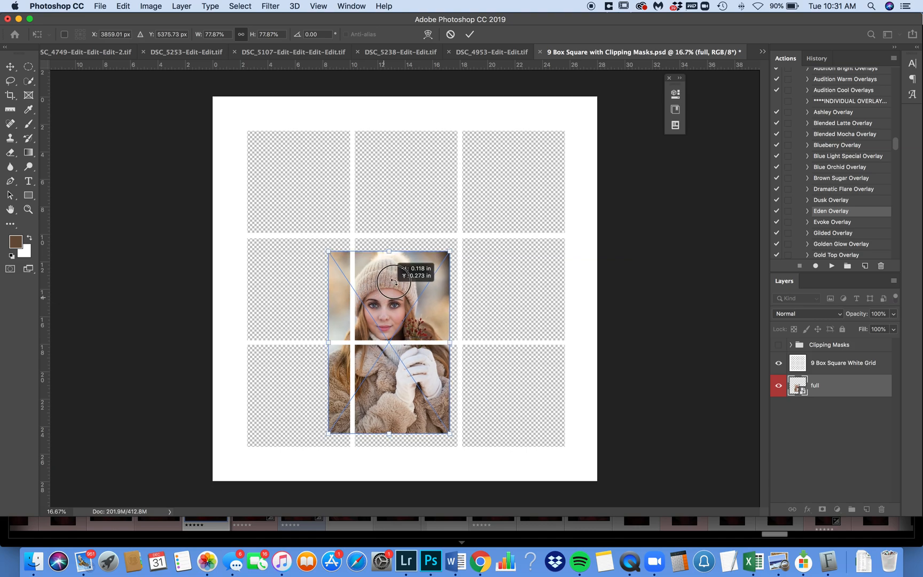
# Centre her face on the grid's middle column and commit the transform
pyautogui.moveTo(388, 295); pyautogui.dragTo(405, 265)
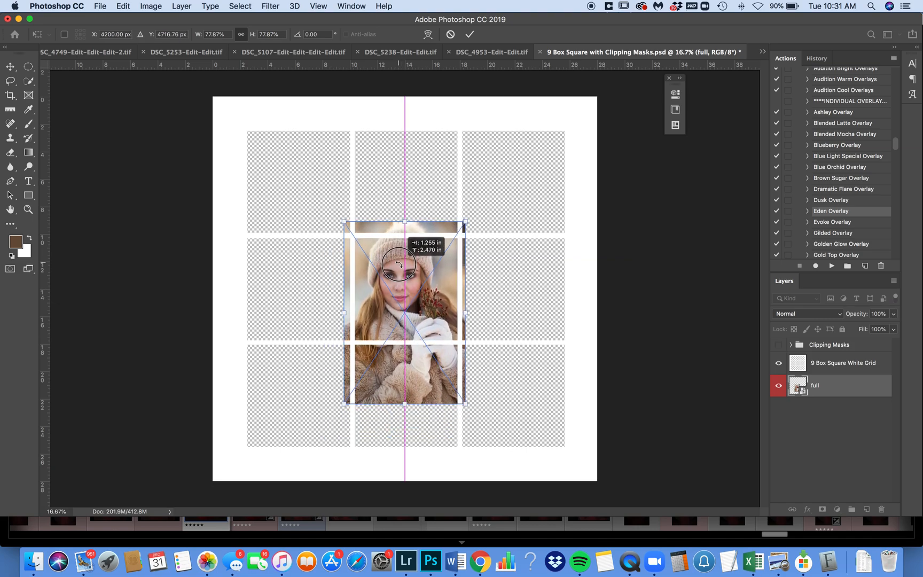
pyautogui.moveTo(398, 265); pyautogui.dragTo(400, 268)
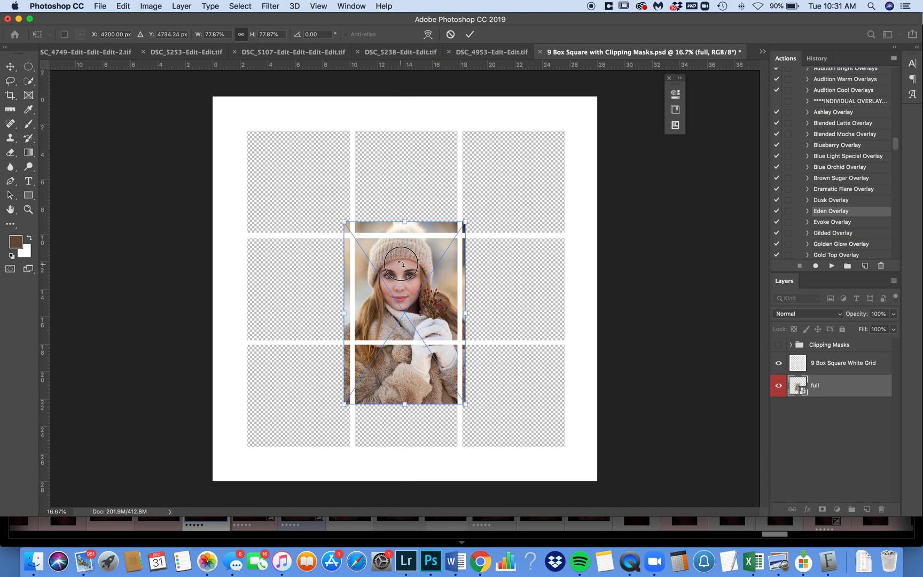
pyautogui.moveTo(403, 264); pyautogui.dragTo(403, 268)
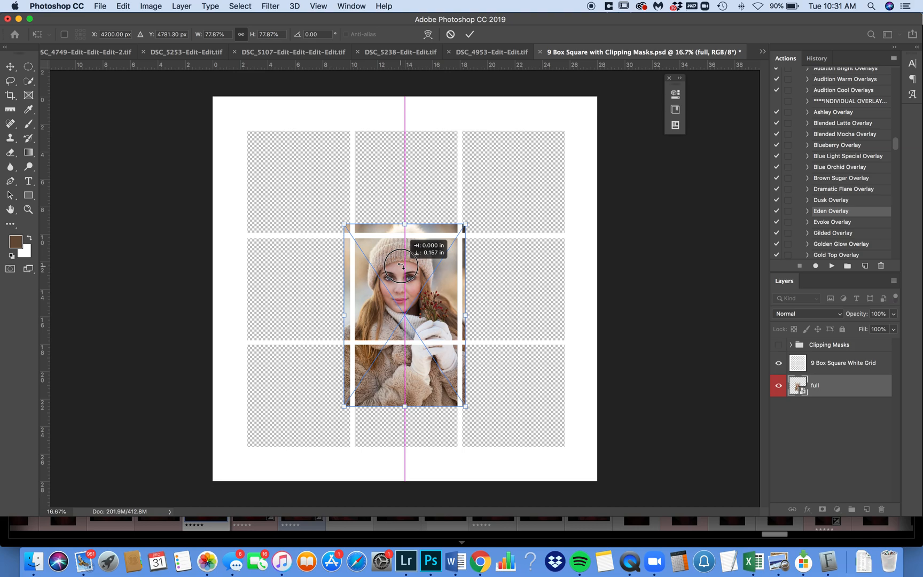
pyautogui.moveTo(402, 267); pyautogui.dragTo(398, 264)
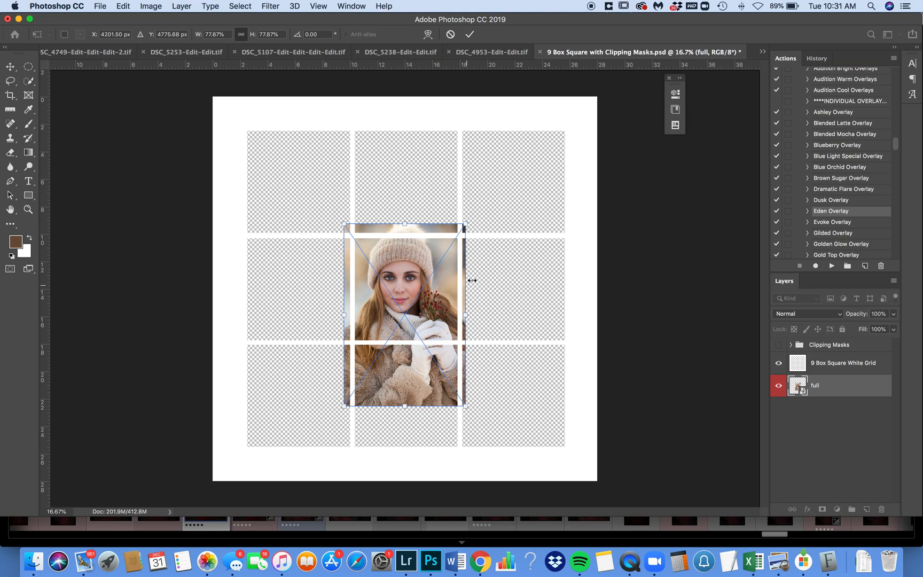
pyautogui.moveTo(383, 264)
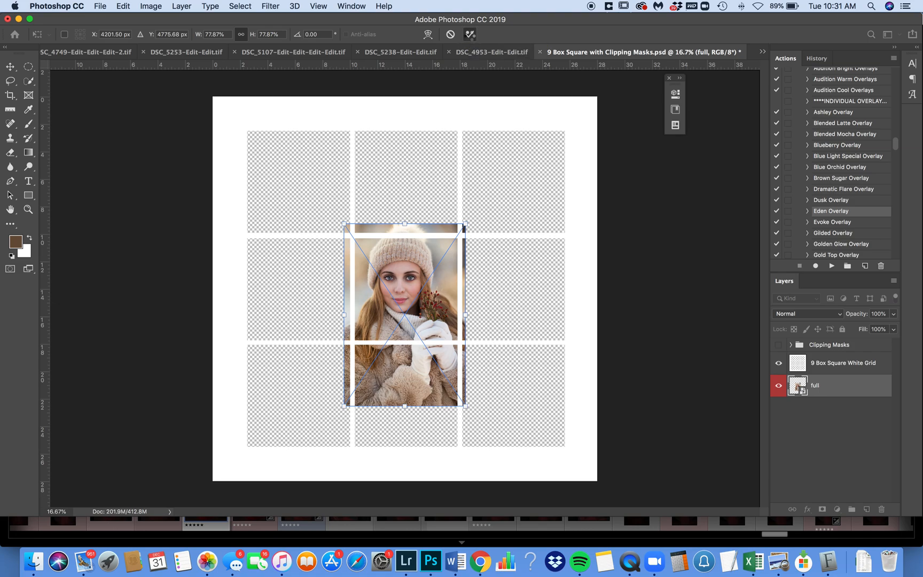
pyautogui.click(28, 123)
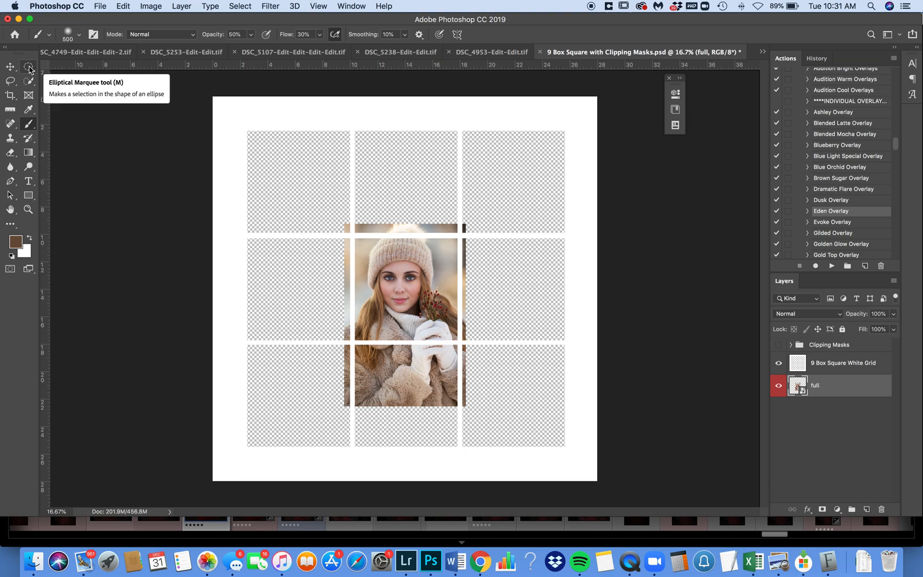
# Draw a Rectangular Marquee selection fitted to the grid's centre square
pyautogui.click(28, 66)
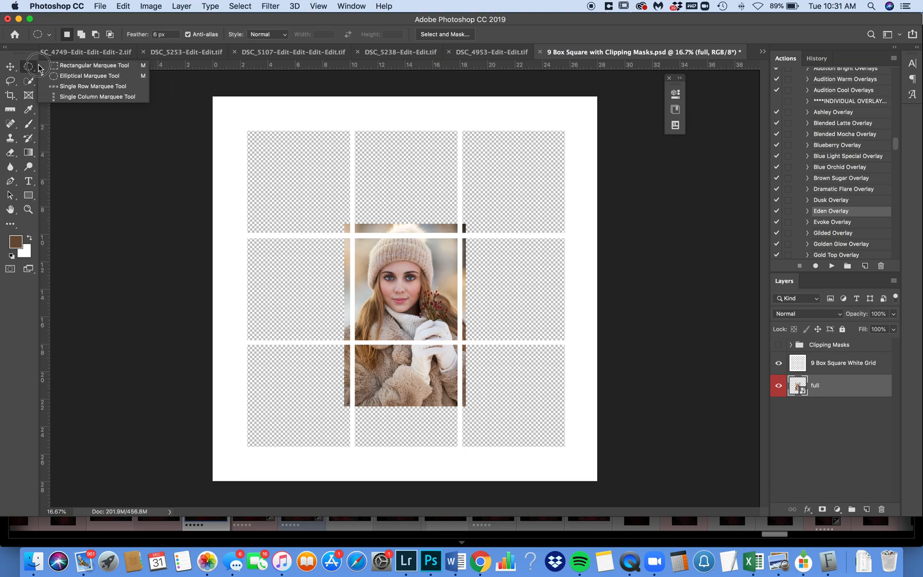
pyautogui.click(92, 65)
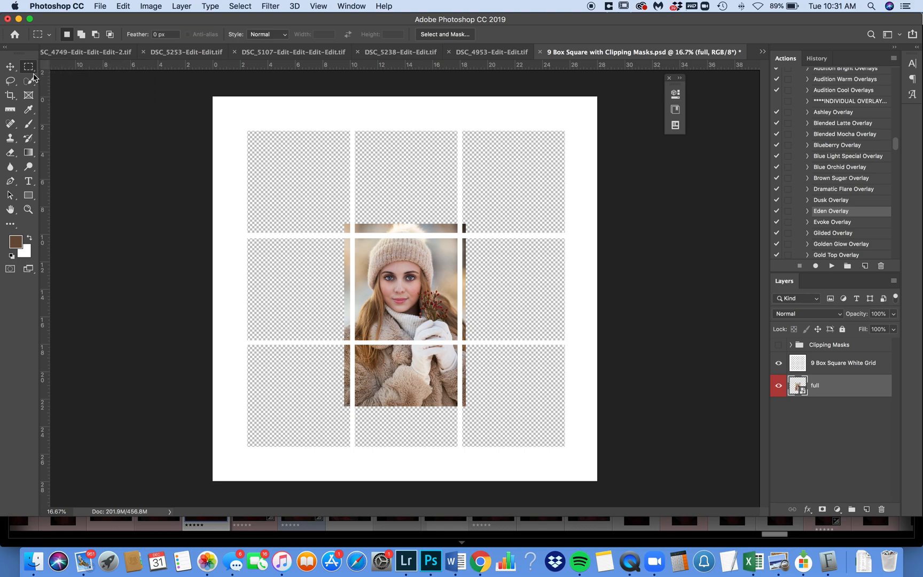
pyautogui.moveTo(354, 237)
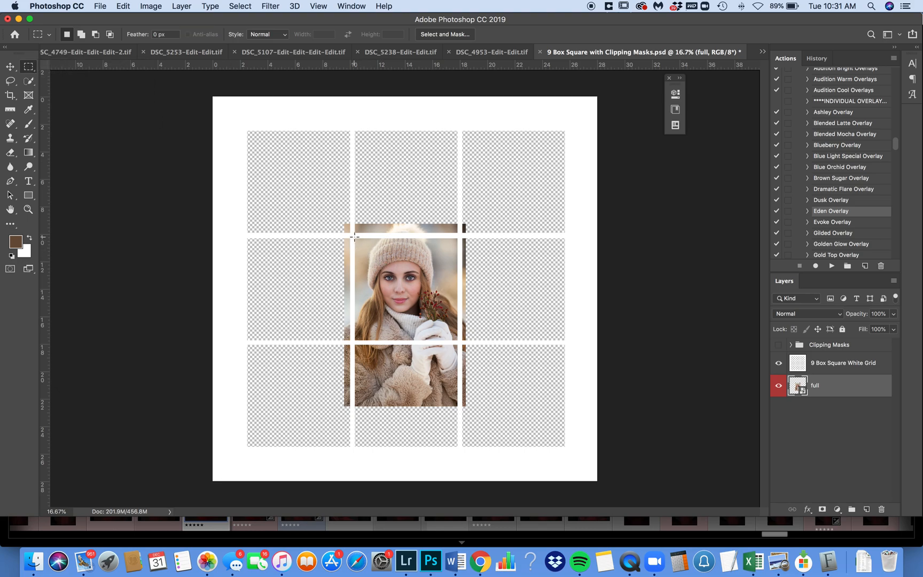
pyautogui.moveTo(354, 232); pyautogui.dragTo(442, 290)
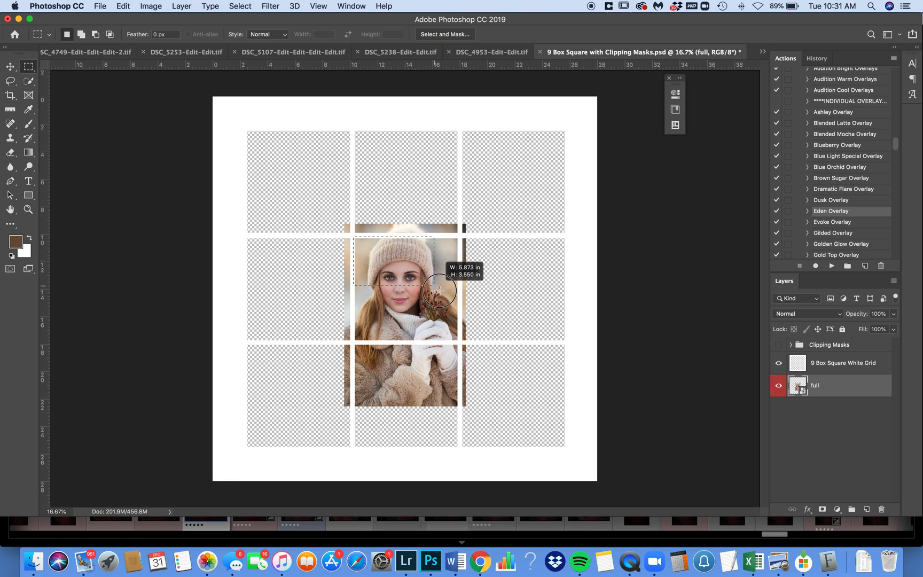
pyautogui.moveTo(439, 290); pyautogui.dragTo(458, 340)
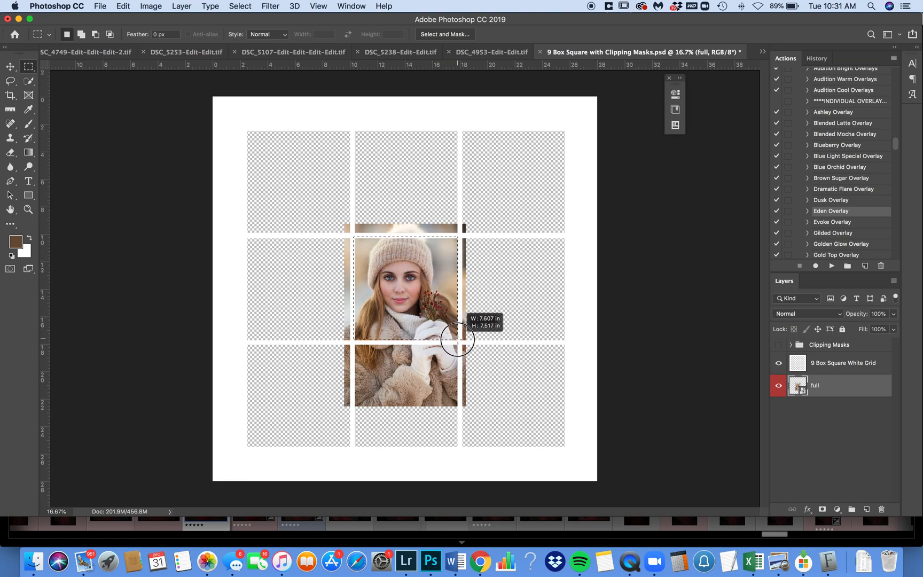
pyautogui.moveTo(458, 340); pyautogui.dragTo(459, 341)
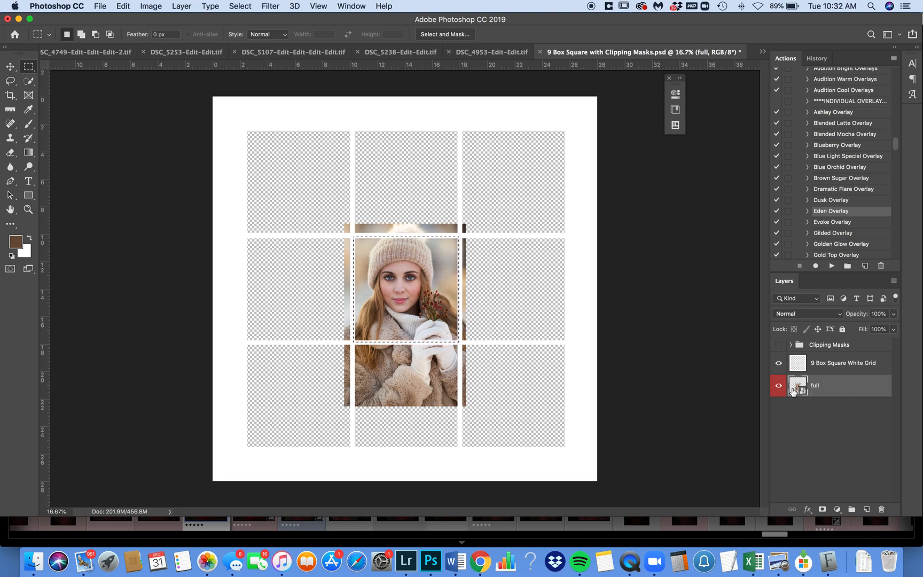
pyautogui.moveTo(827, 381)
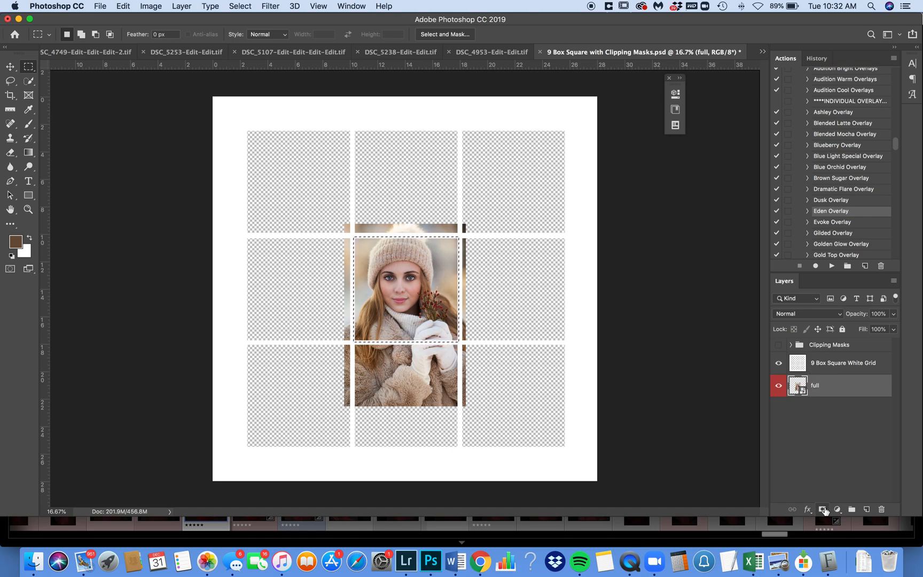
pyautogui.moveTo(822, 509)
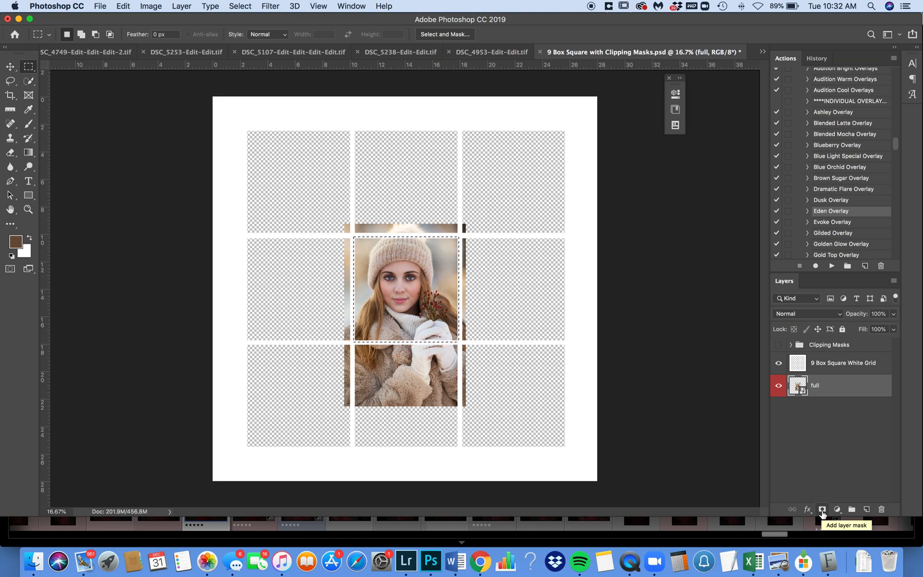
# Add a layer mask from the selection to the full portrait layer
pyautogui.click(822, 510)
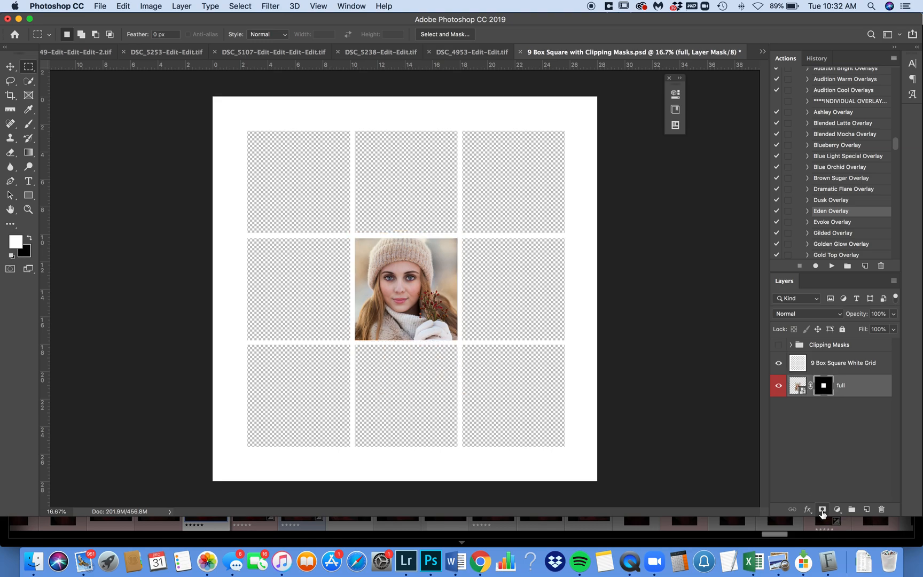
pyautogui.moveTo(822, 509)
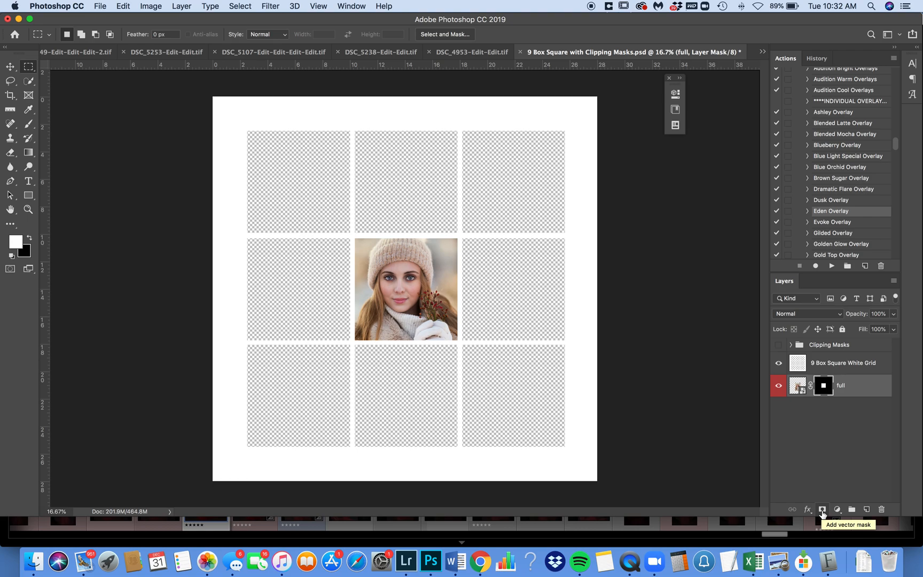
pyautogui.moveTo(830, 428)
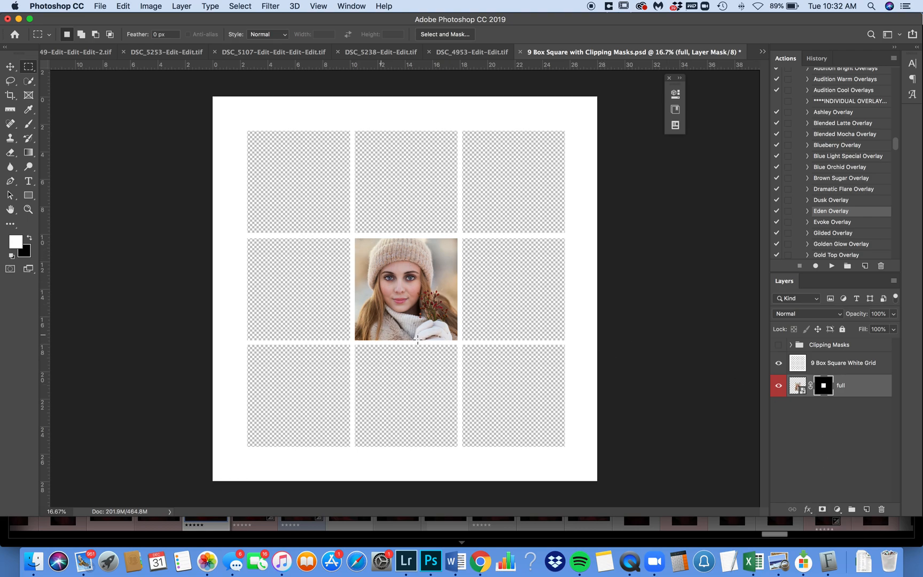
pyautogui.moveTo(415, 240)
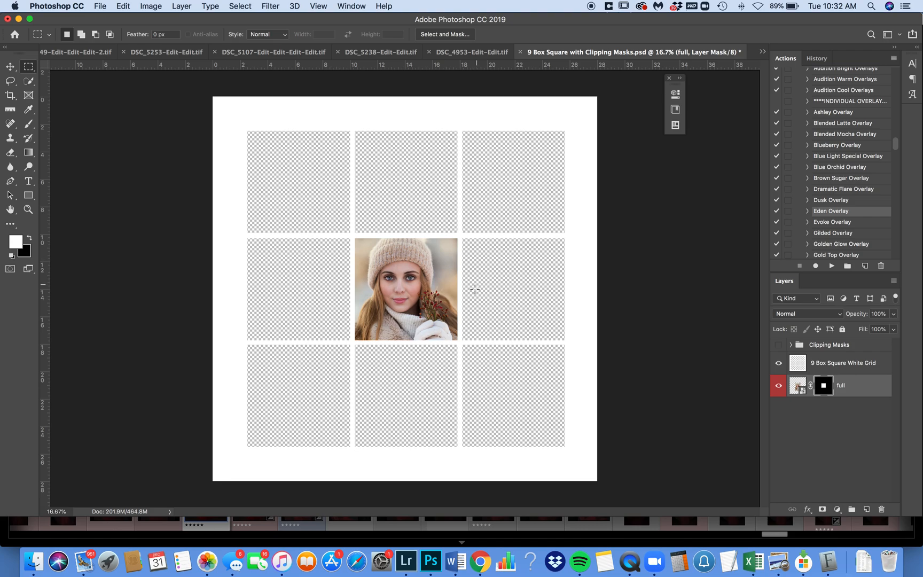
# Place Embedded the smaller12.jpg photo as a new layer
pyautogui.click(99, 6)
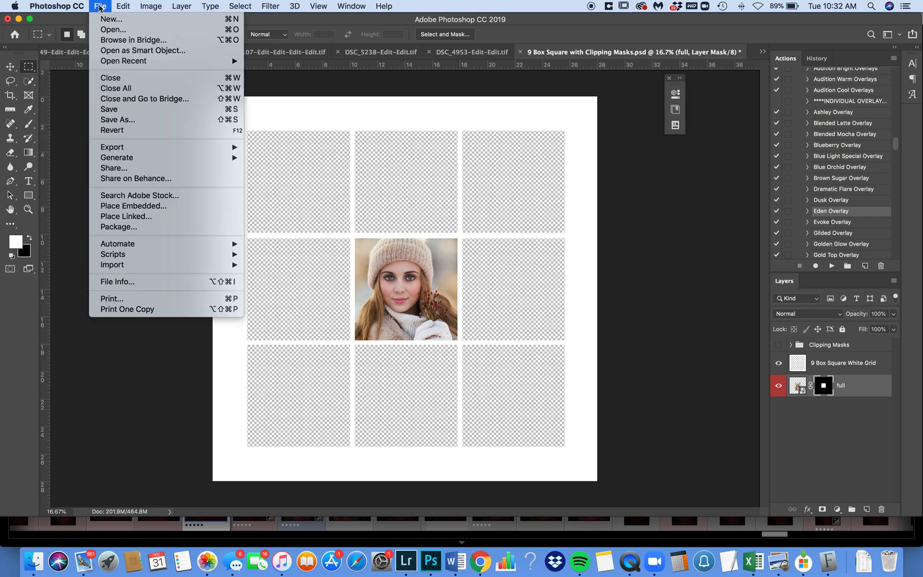
pyautogui.moveTo(133, 205)
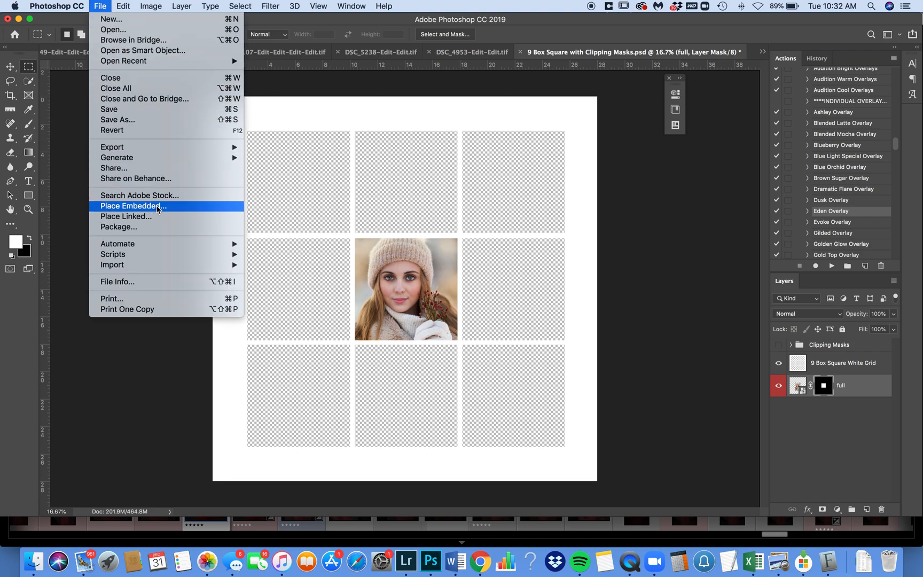
pyautogui.click(133, 205)
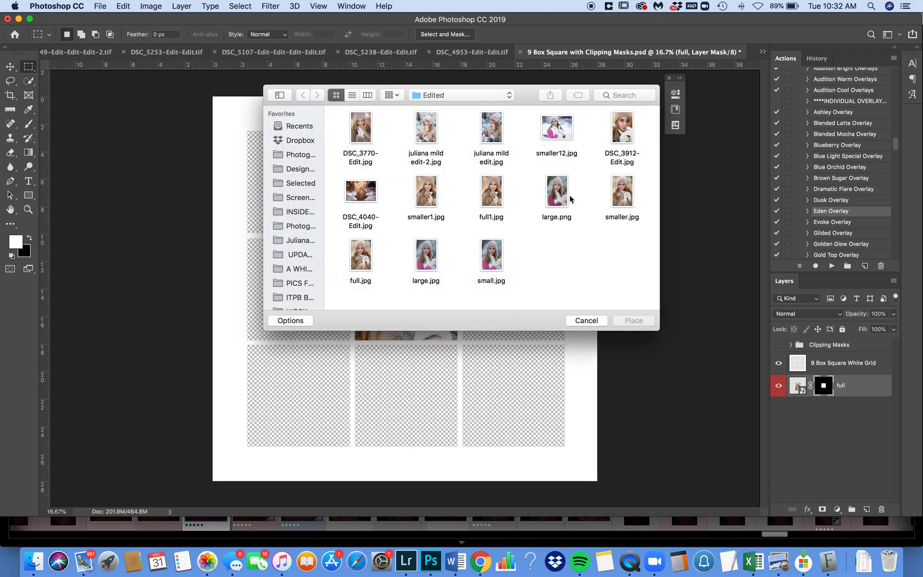
pyautogui.click(556, 127)
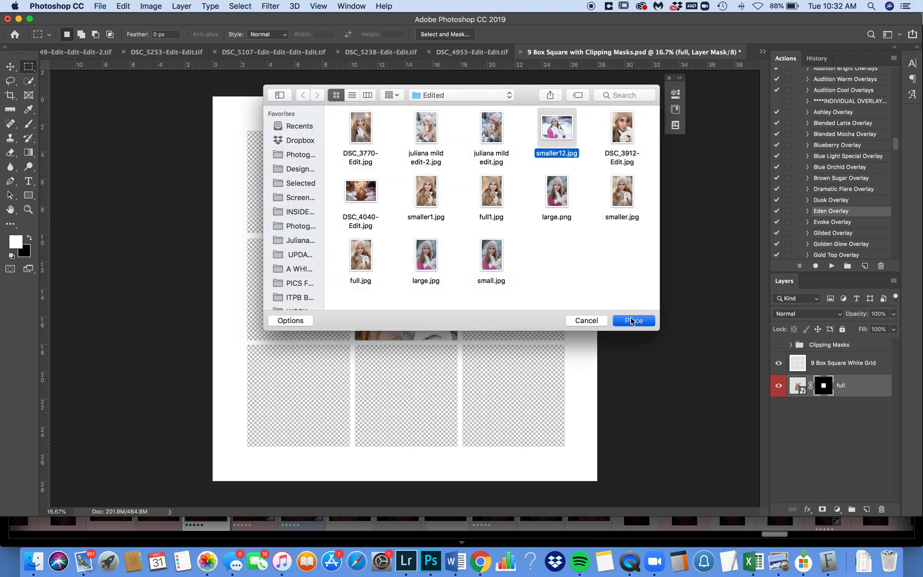
pyautogui.click(634, 320)
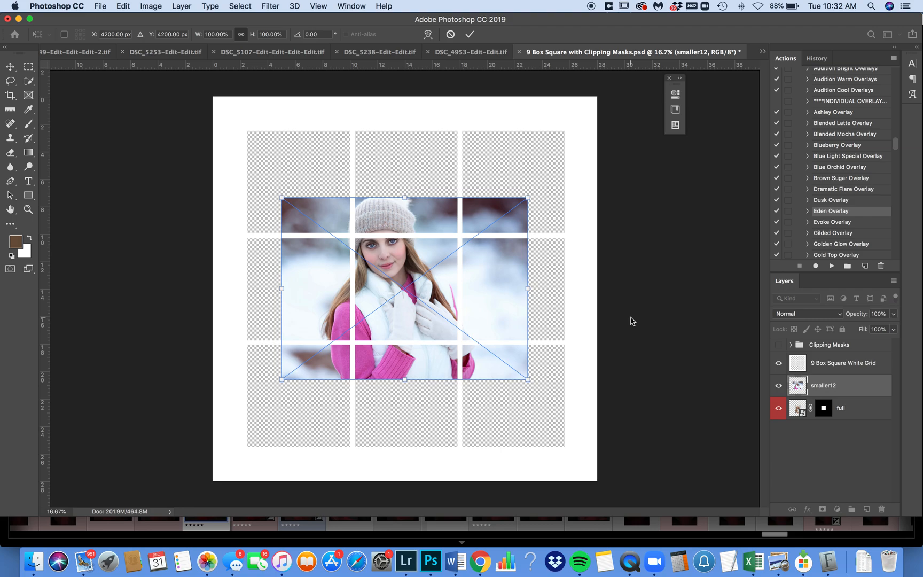
pyautogui.moveTo(496, 289)
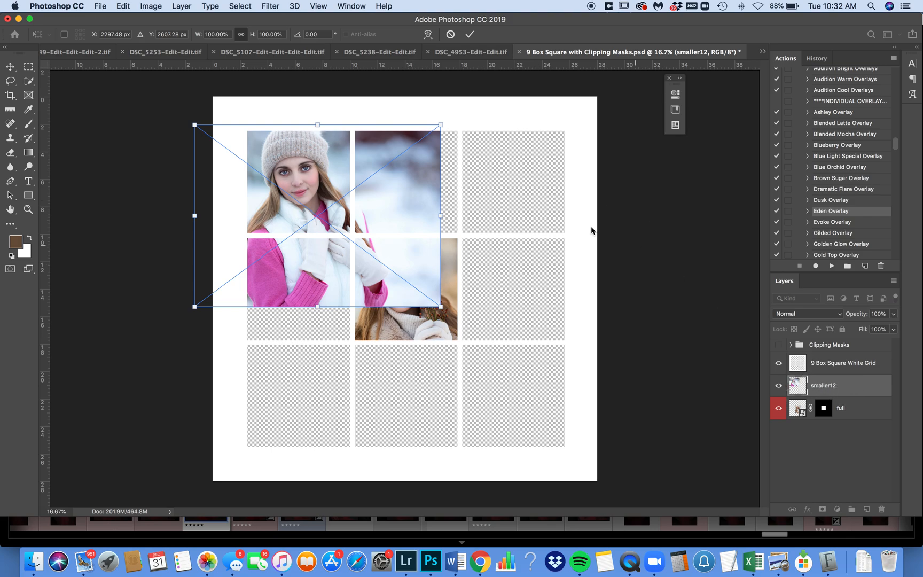
# Scale smaller12 to about 81% and move it over the top-left square
pyautogui.moveTo(440, 125); pyautogui.dragTo(420, 138)
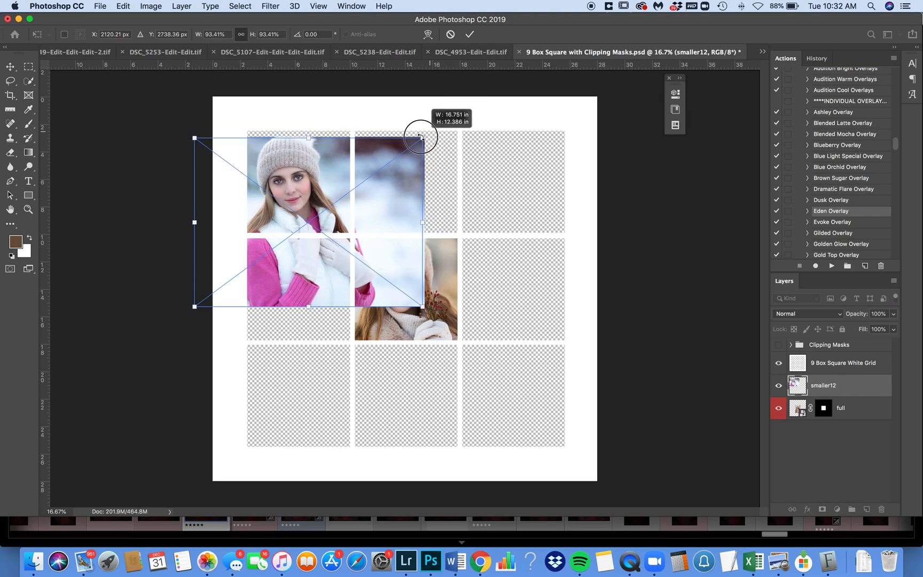
pyautogui.moveTo(420, 137); pyautogui.dragTo(311, 182)
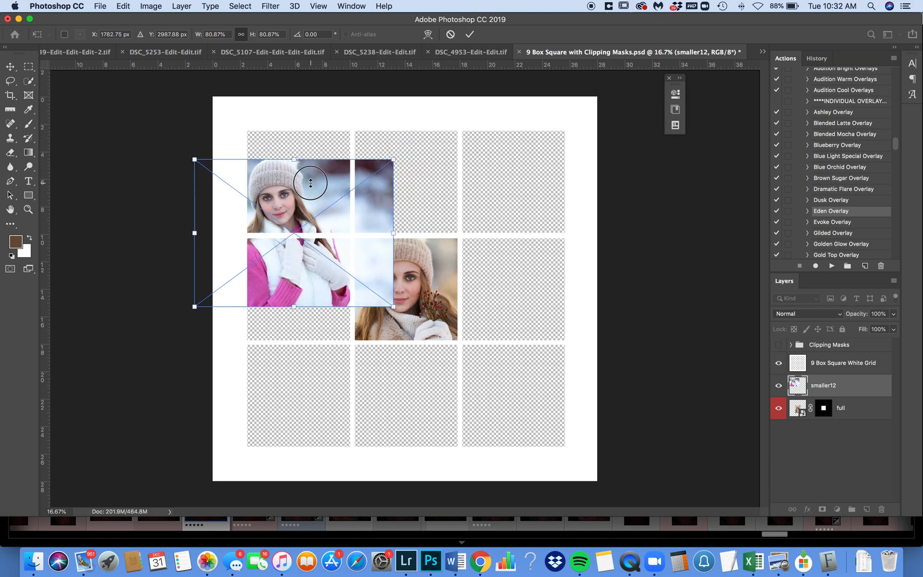
pyautogui.moveTo(311, 183); pyautogui.dragTo(316, 149)
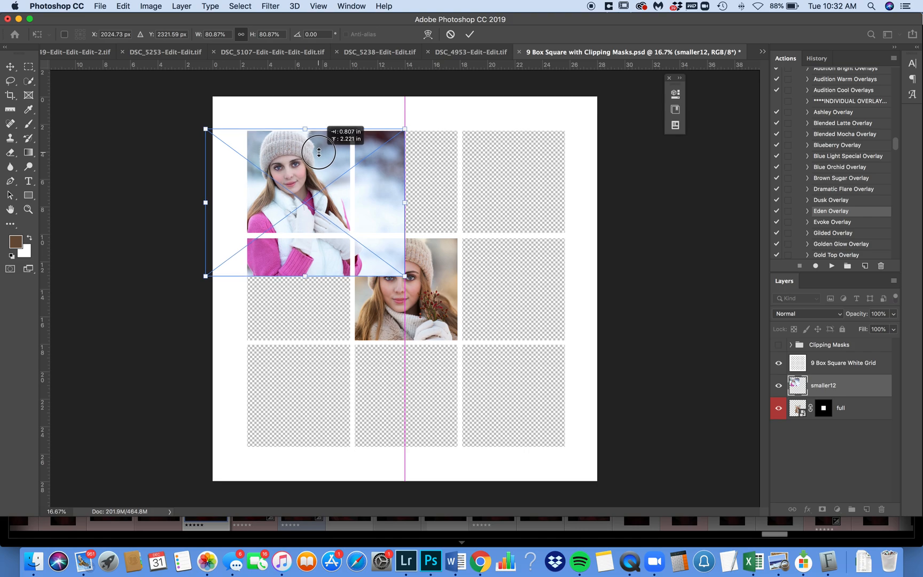
pyautogui.click(469, 34)
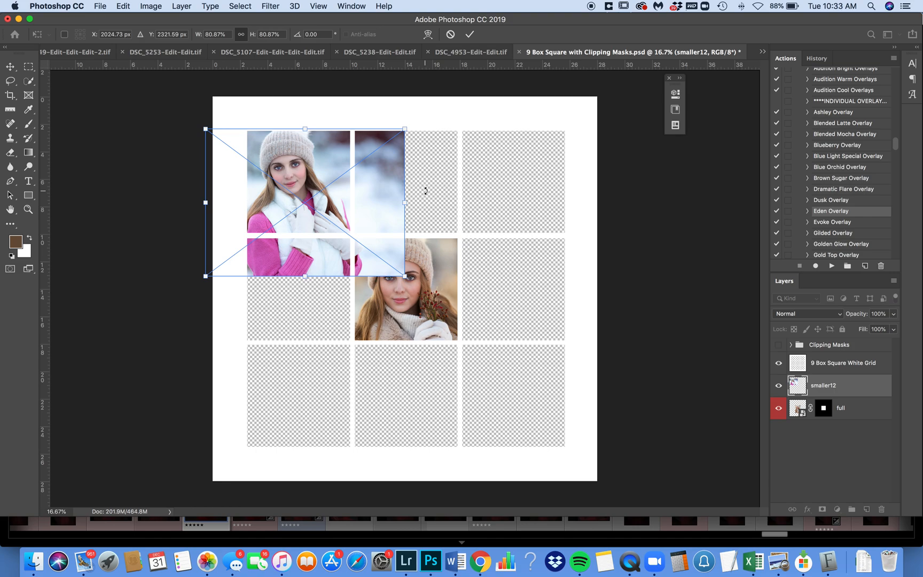
# Rotate smaller12 about 5° counter-clockwise, nudge it into place, and commit
pyautogui.moveTo(423, 136); pyautogui.dragTo(418, 165)
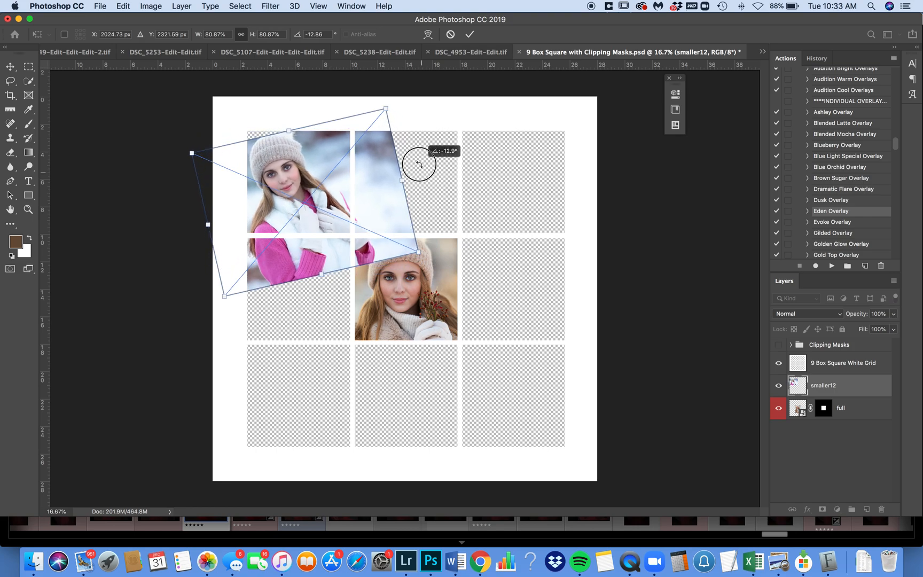
pyautogui.moveTo(418, 163); pyautogui.dragTo(371, 106)
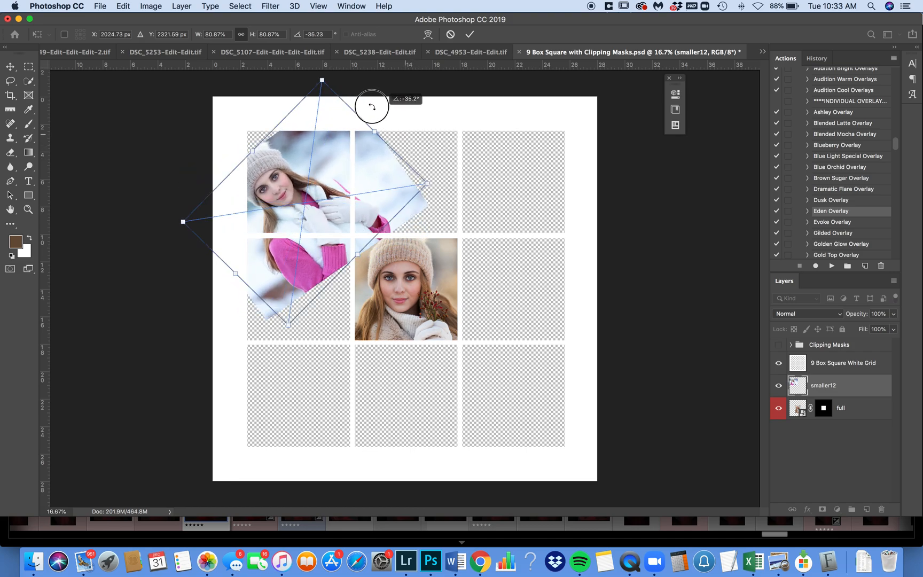
pyautogui.moveTo(371, 106); pyautogui.dragTo(423, 180)
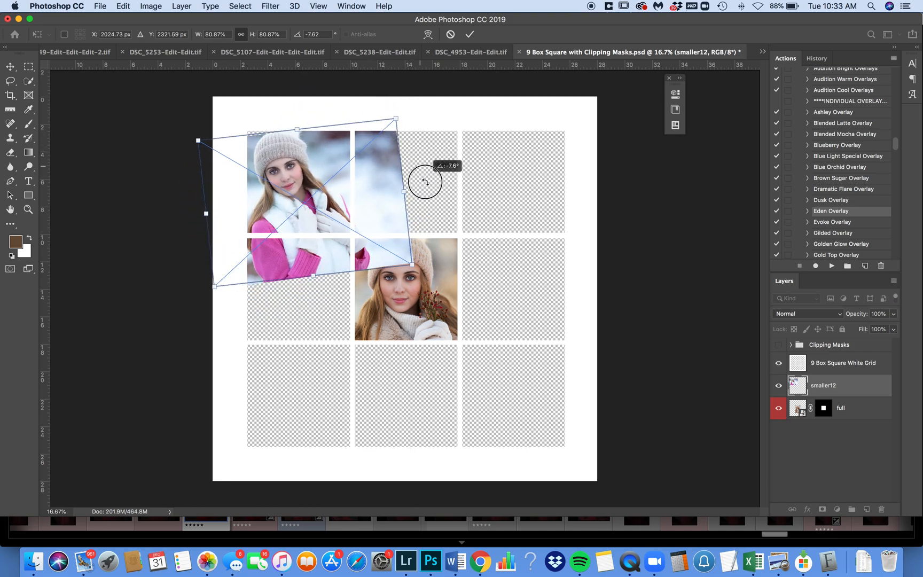
pyautogui.moveTo(424, 181); pyautogui.dragTo(344, 207)
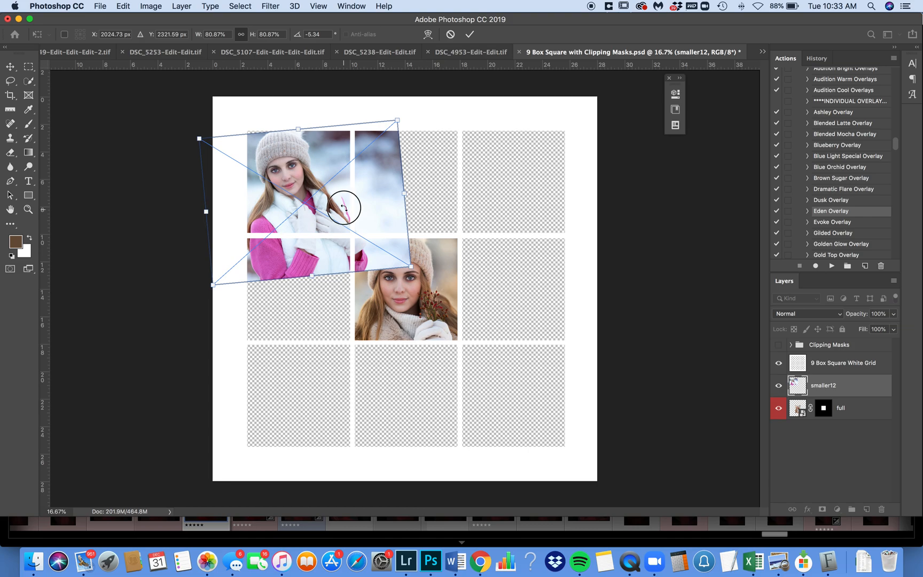
pyautogui.moveTo(345, 208); pyautogui.dragTo(338, 203)
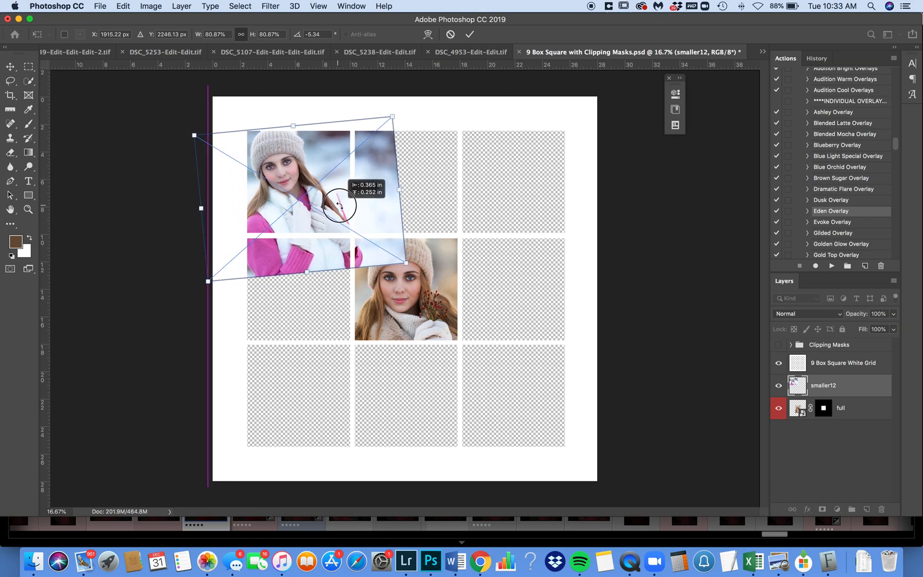
pyautogui.click(470, 35)
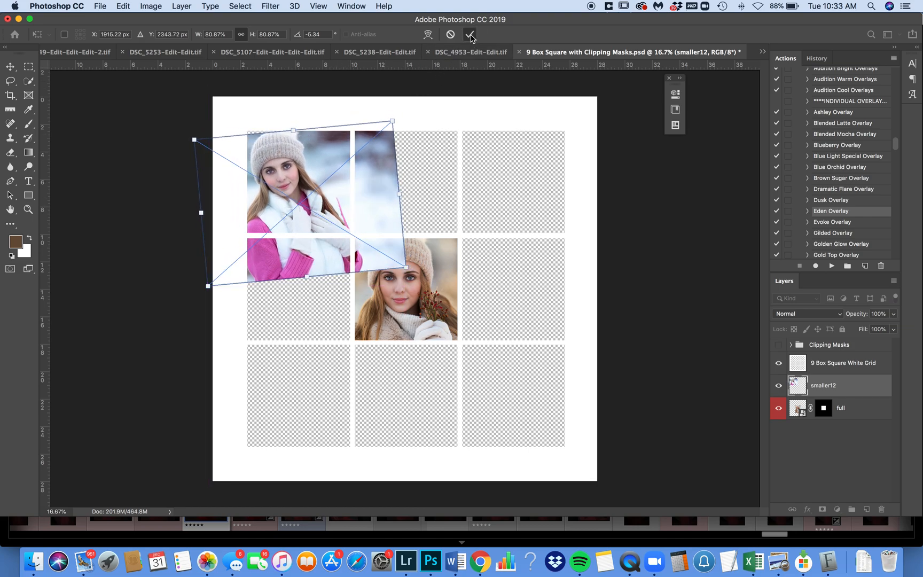
pyautogui.click(470, 34)
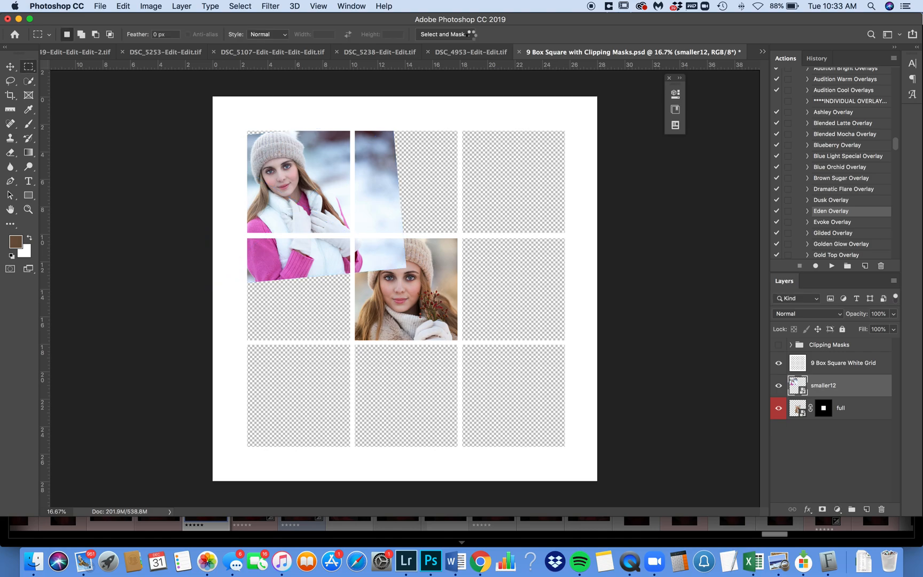
pyautogui.moveTo(329, 184)
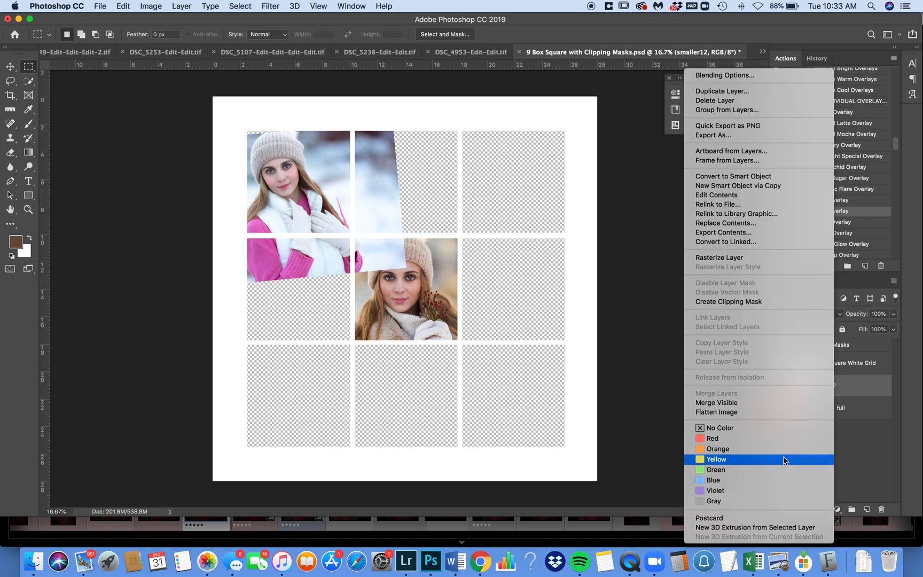
# Set the smaller12 layer's colour label to Yellow
pyautogui.click(716, 460)
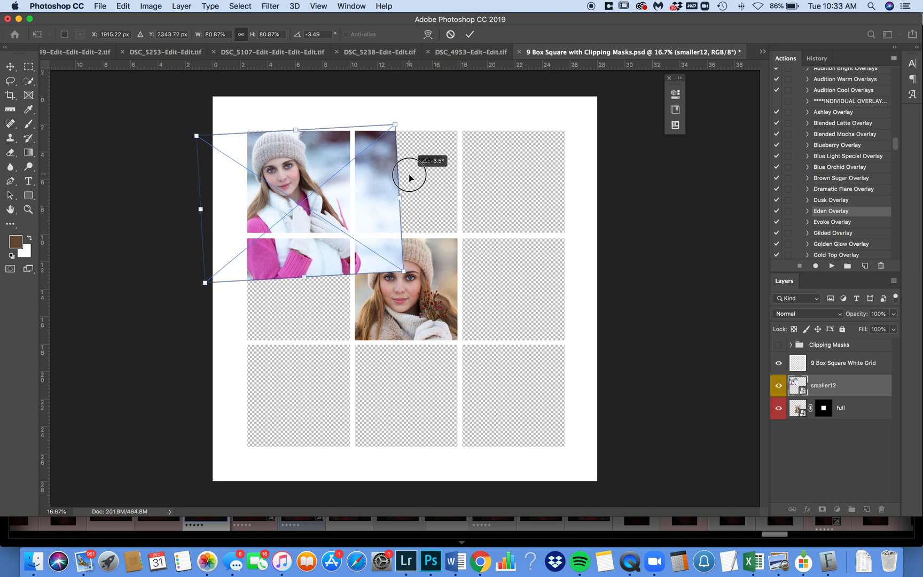
# Rotate the smaller12 portrait to about -0.5°, scale it to ~79%, and position it over the top-left square
pyautogui.moveTo(411, 178); pyautogui.dragTo(410, 183)
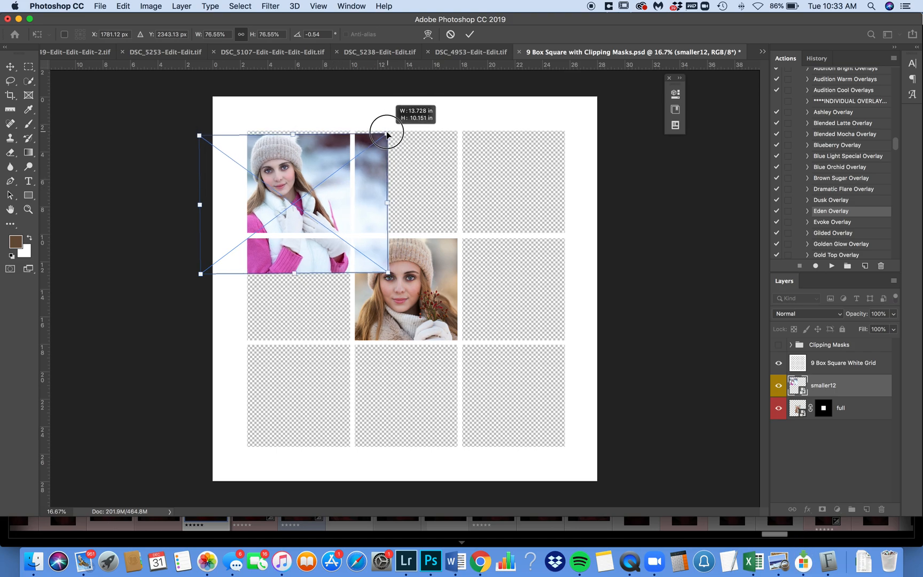
pyautogui.moveTo(386, 134); pyautogui.dragTo(386, 131)
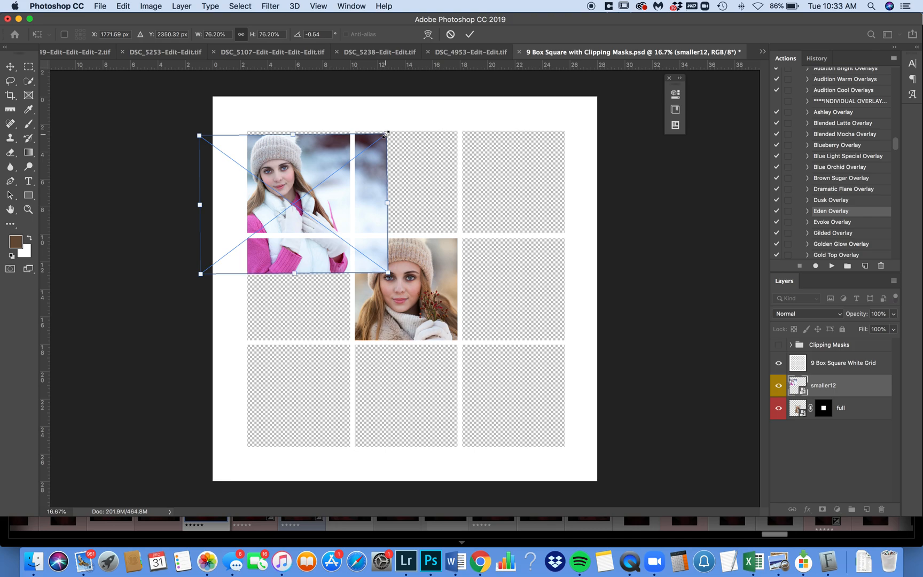
pyautogui.moveTo(386, 137)
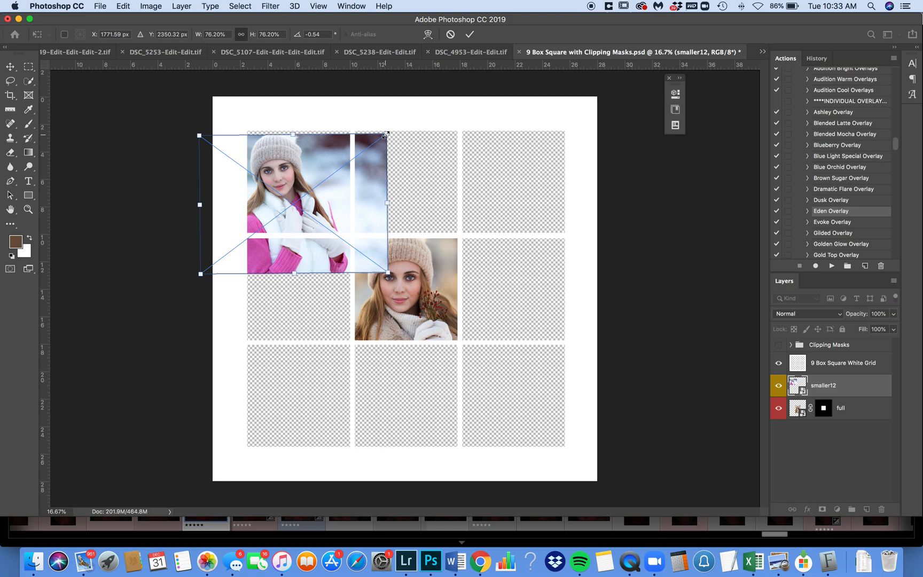
pyautogui.moveTo(386, 133); pyautogui.dragTo(400, 123)
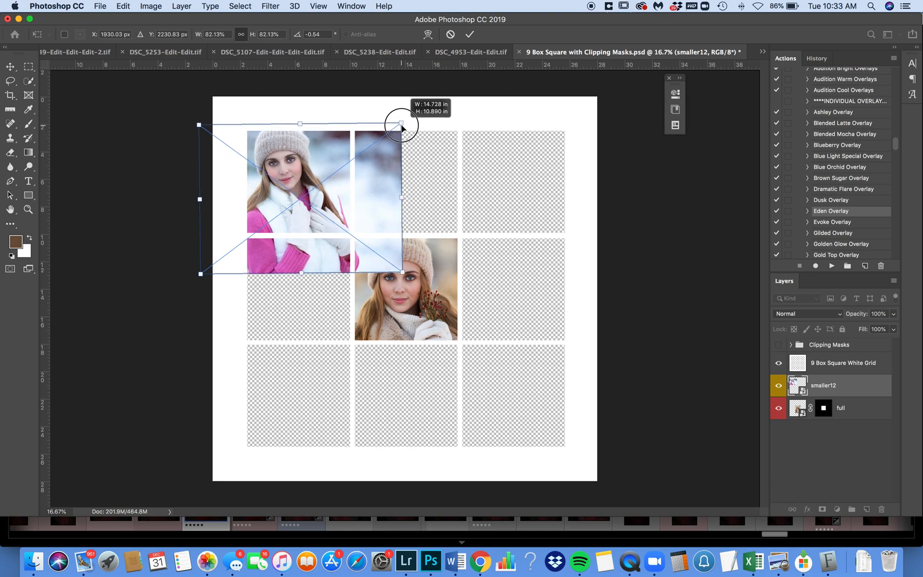
pyautogui.moveTo(400, 124); pyautogui.dragTo(397, 128)
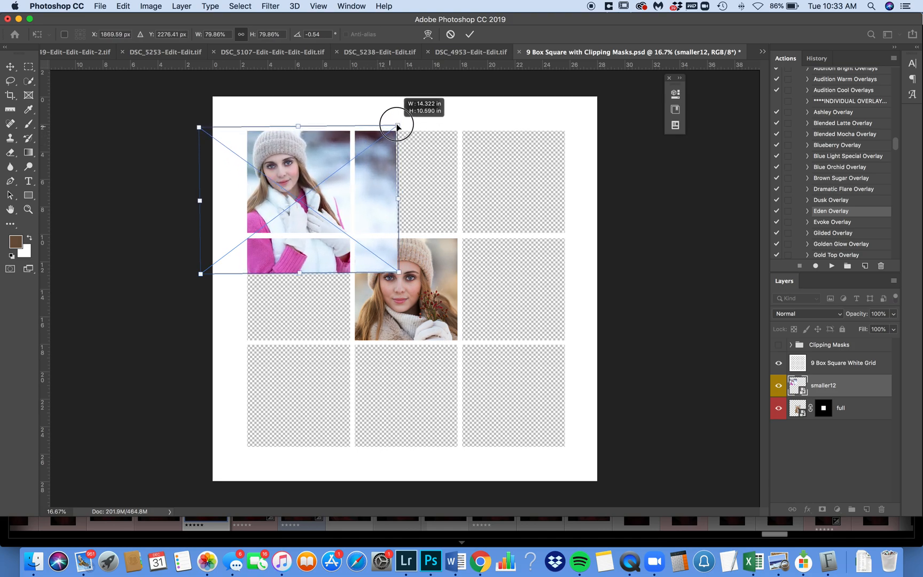
pyautogui.moveTo(398, 123); pyautogui.dragTo(379, 138)
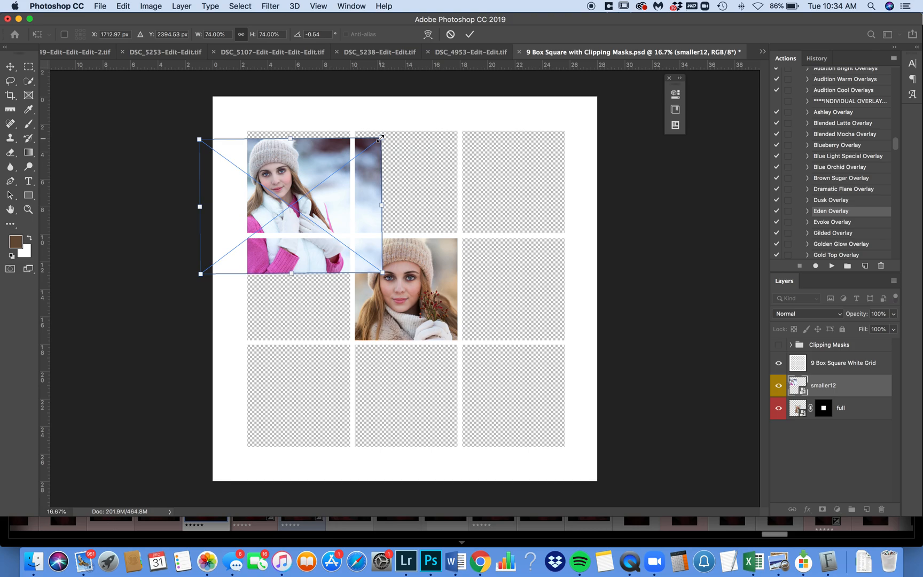
pyautogui.moveTo(380, 140); pyautogui.dragTo(392, 130)
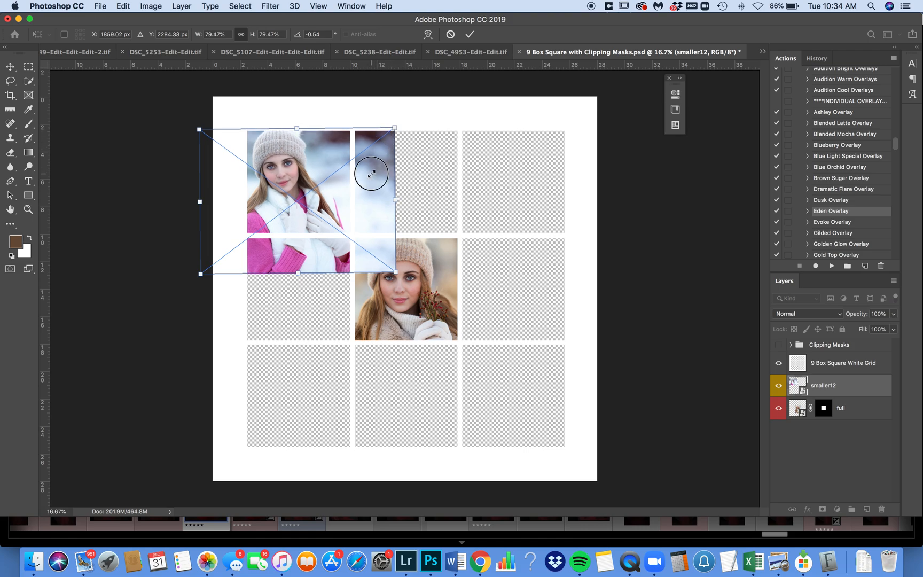
pyautogui.moveTo(370, 173); pyautogui.dragTo(415, 181)
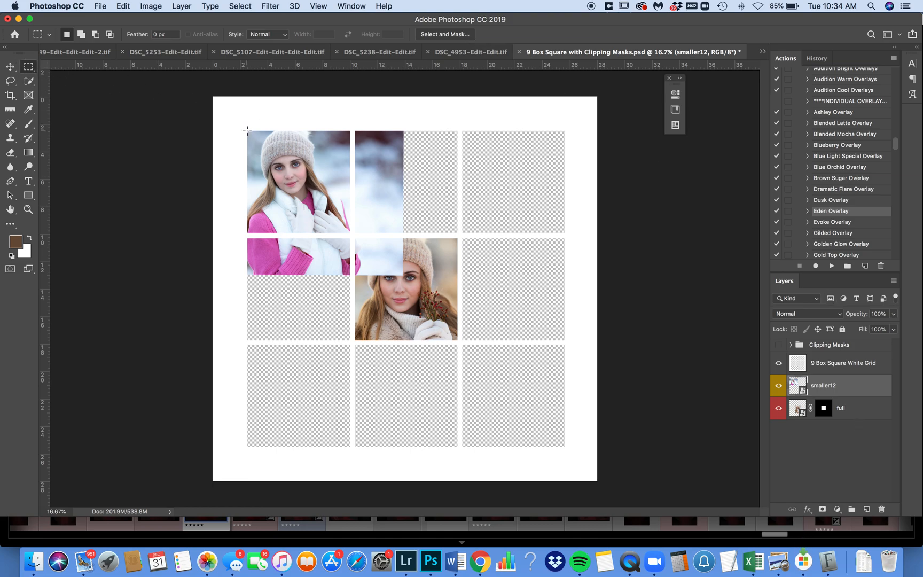
# Marquee-select the top-left grid square and add a layer mask to smaller12
pyautogui.moveTo(247, 128); pyautogui.dragTo(350, 229)
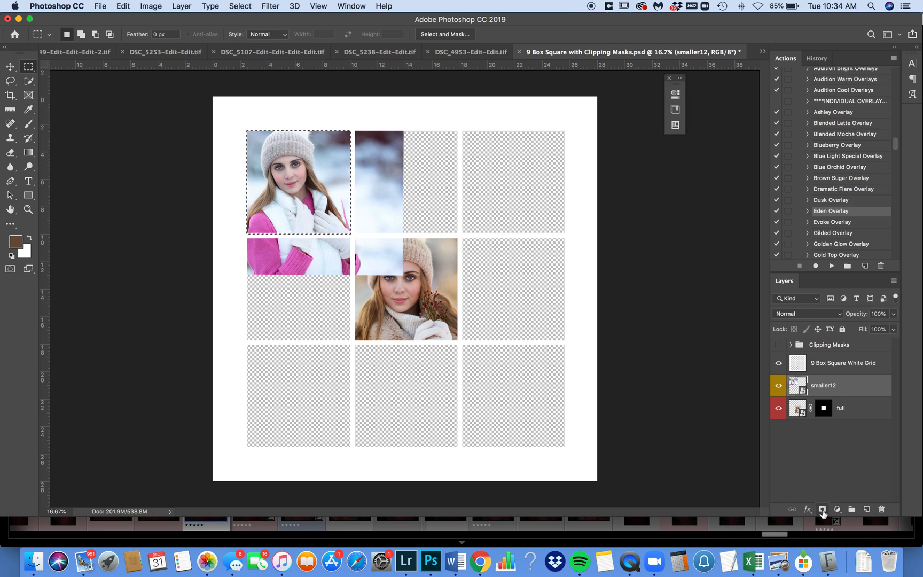
pyautogui.click(823, 509)
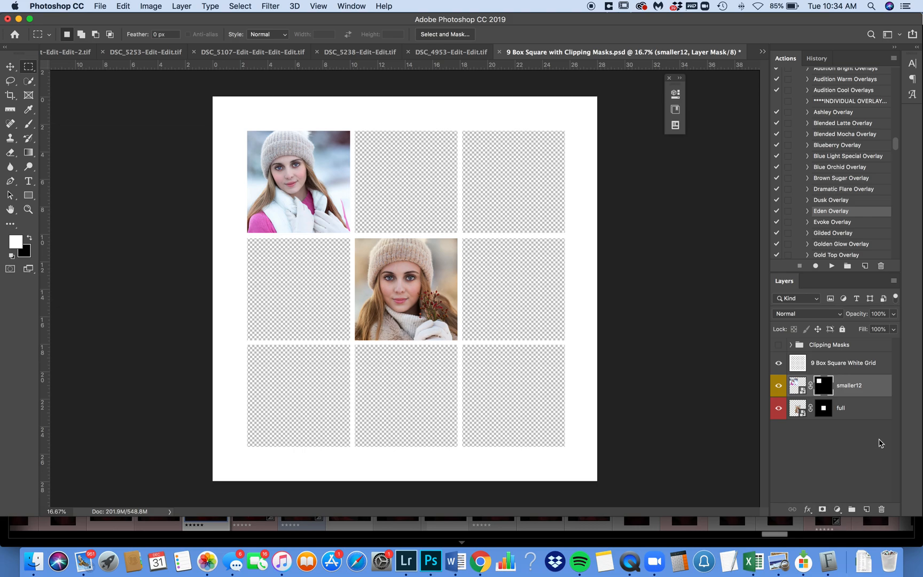
pyautogui.moveTo(769, 375)
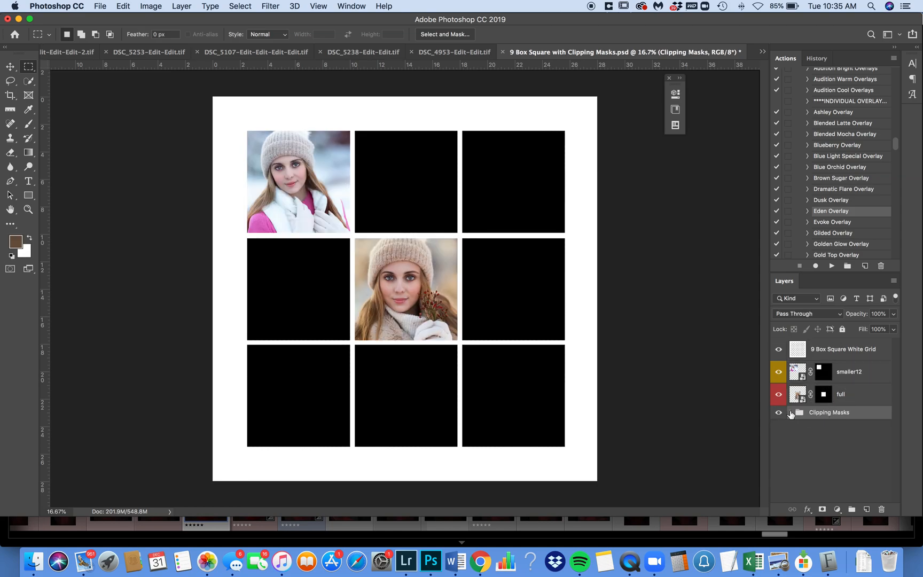
# Toggle the Clipping Masks group's disclosure arrow to list its square layers
pyautogui.click(791, 412)
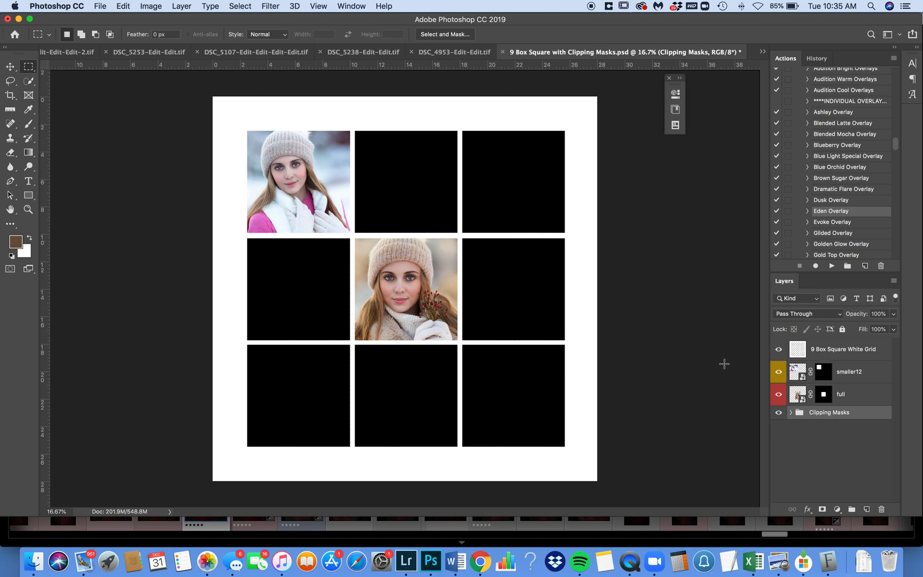
pyautogui.click(792, 412)
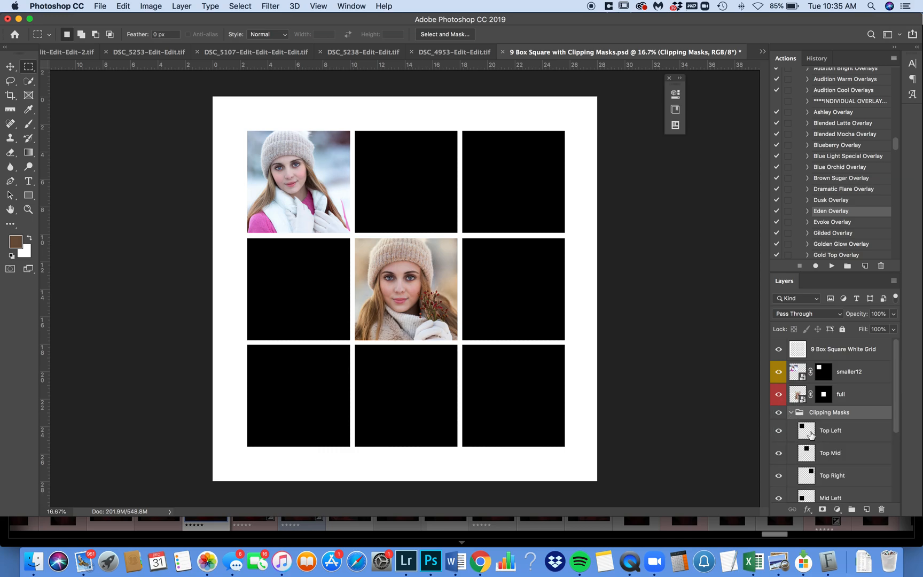
pyautogui.scroll(-3)
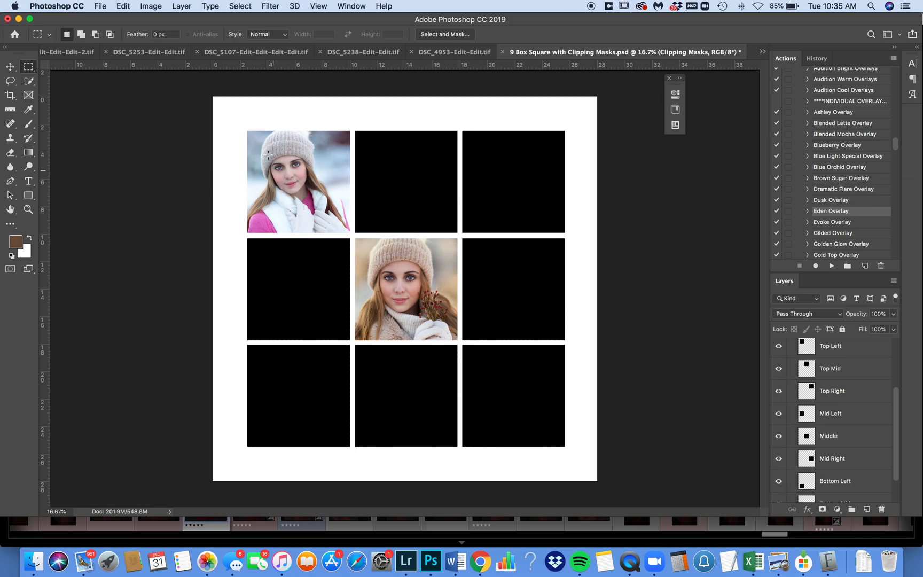
pyautogui.moveTo(861, 405)
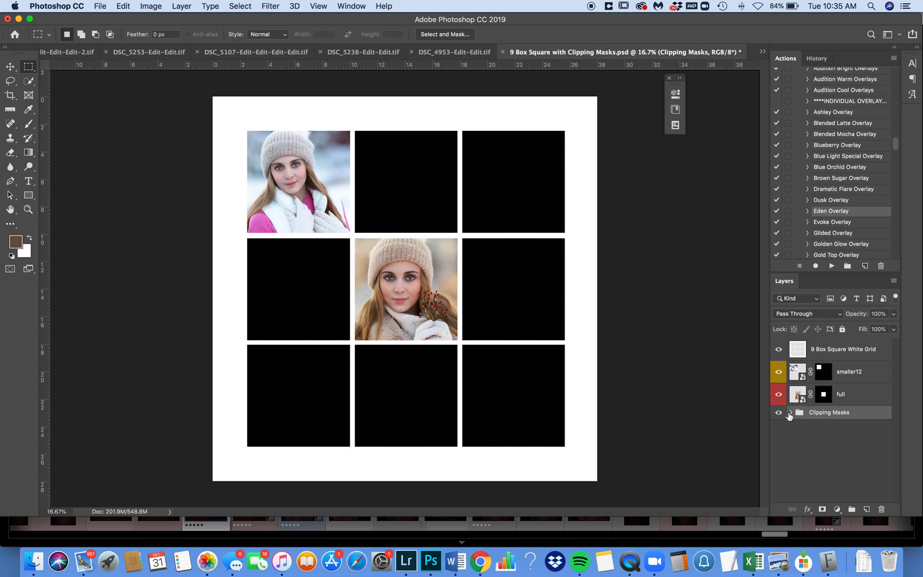
pyautogui.click(792, 411)
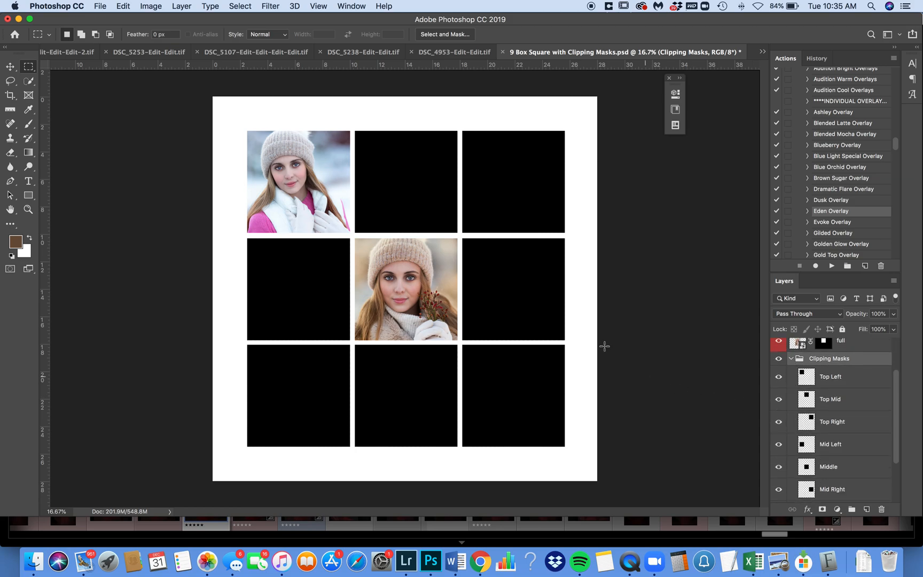
pyautogui.moveTo(542, 206)
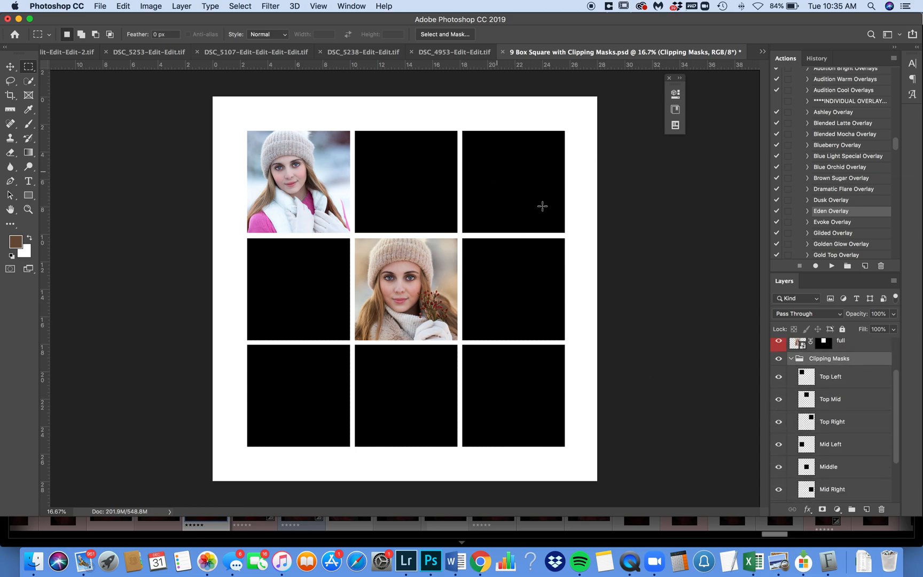
pyautogui.moveTo(827, 425)
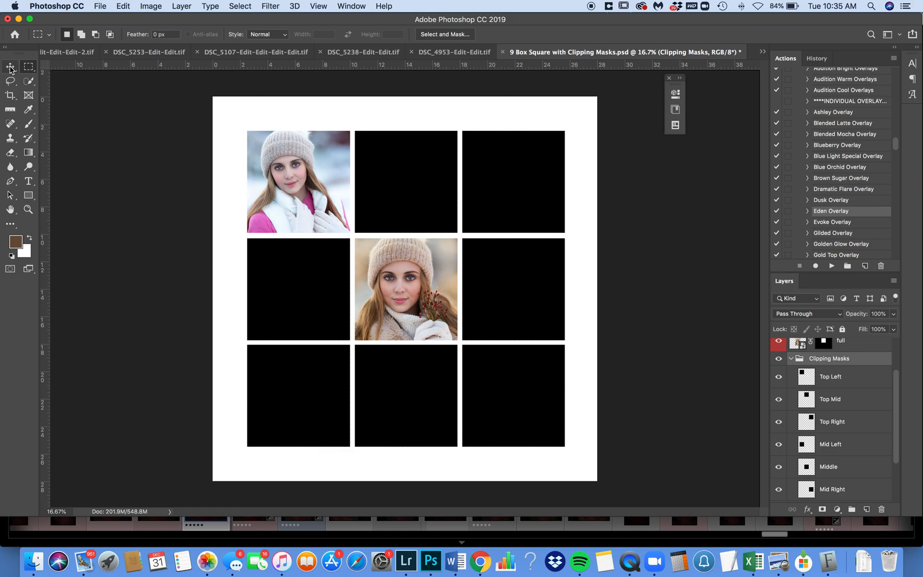
# With the Move tool, select the Top Right square layer and give it a green label
pyautogui.click(10, 67)
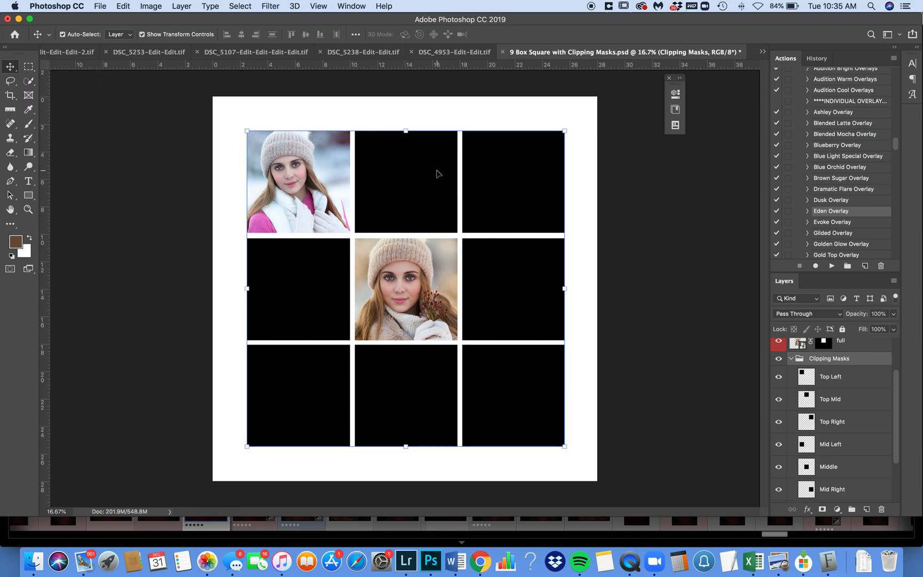
pyautogui.moveTo(519, 187)
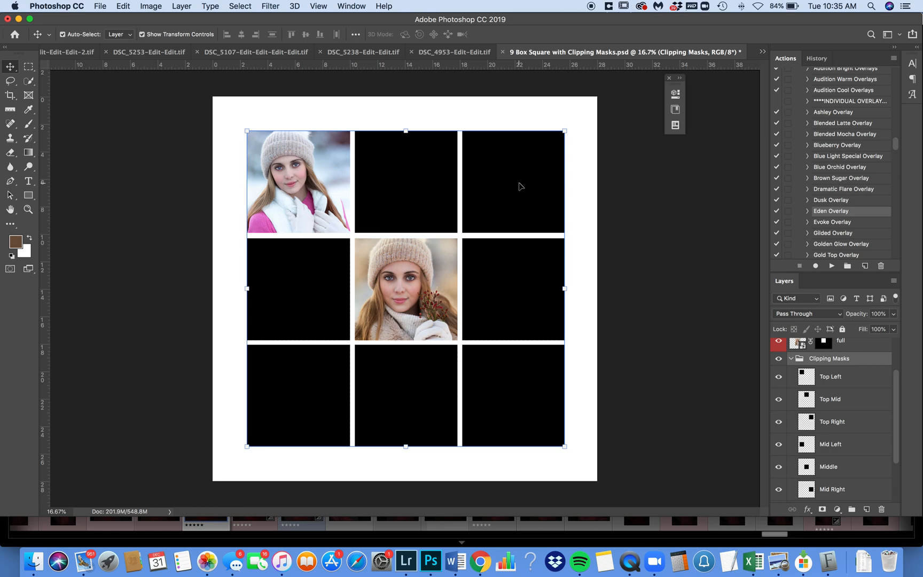
pyautogui.click(831, 422)
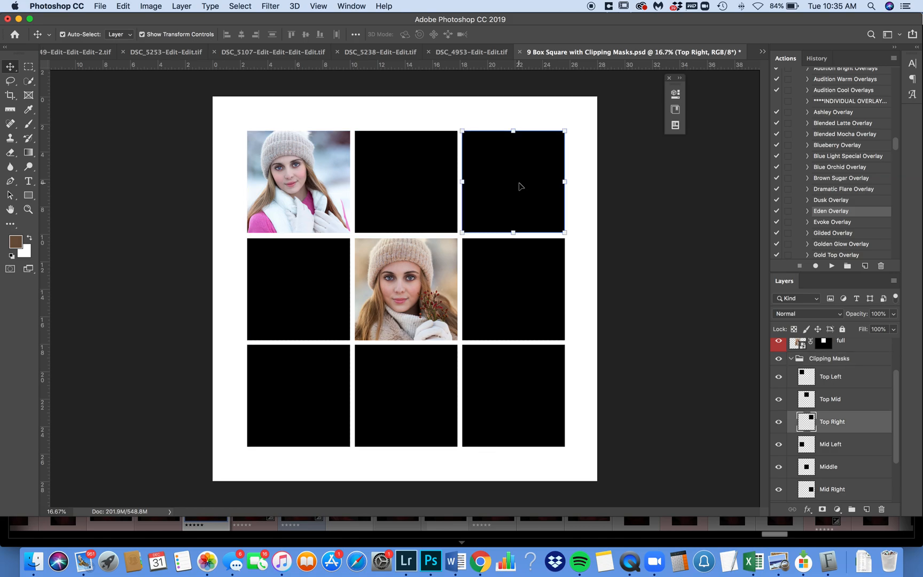
pyautogui.moveTo(856, 431)
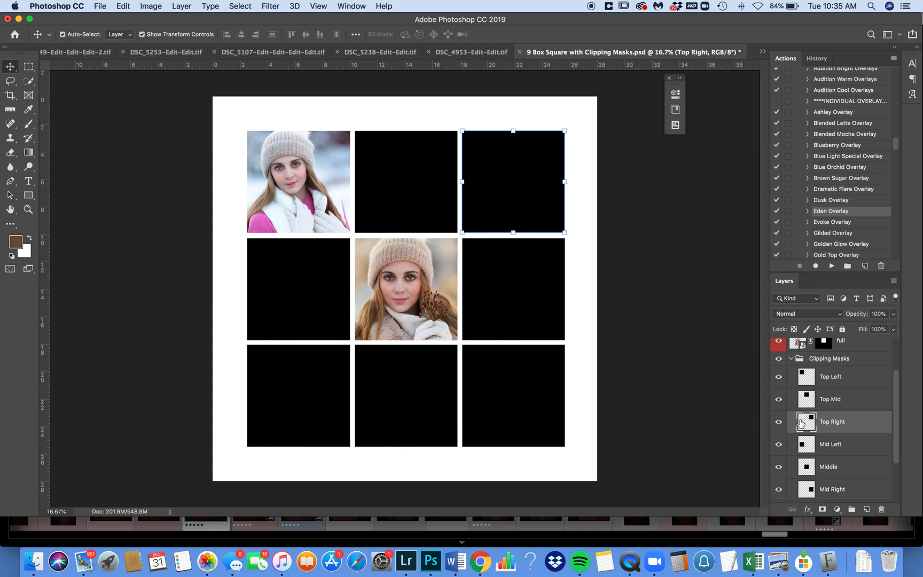
pyautogui.rightClick(832, 422)
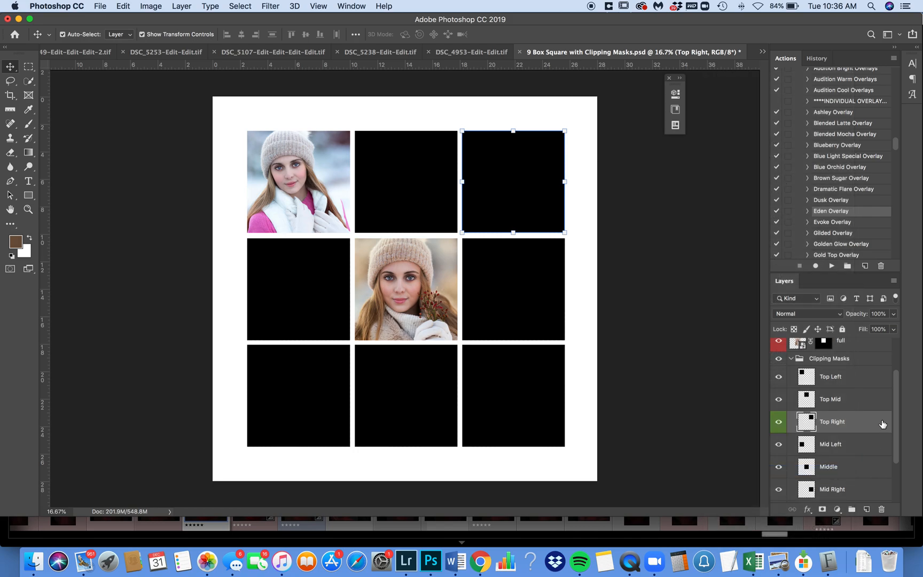
pyautogui.moveTo(110, 6)
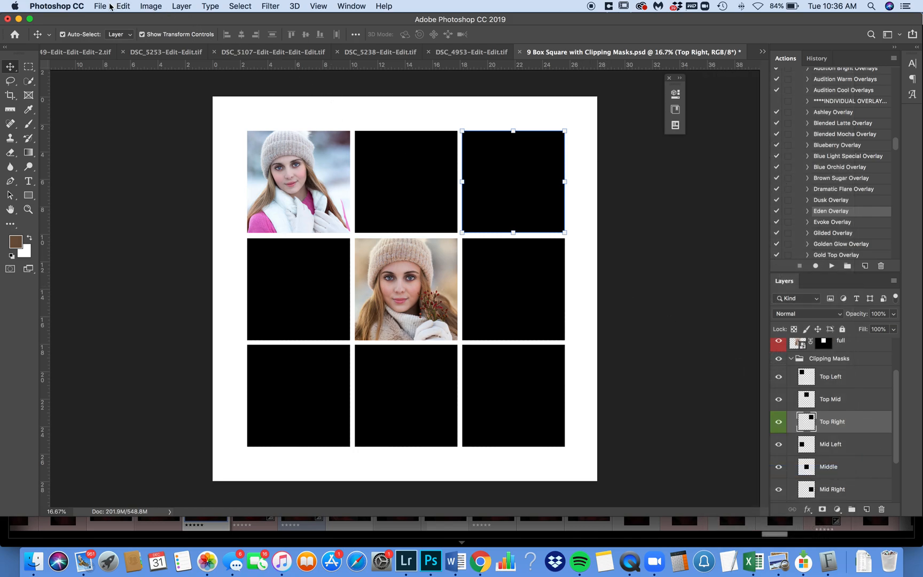
pyautogui.click(99, 6)
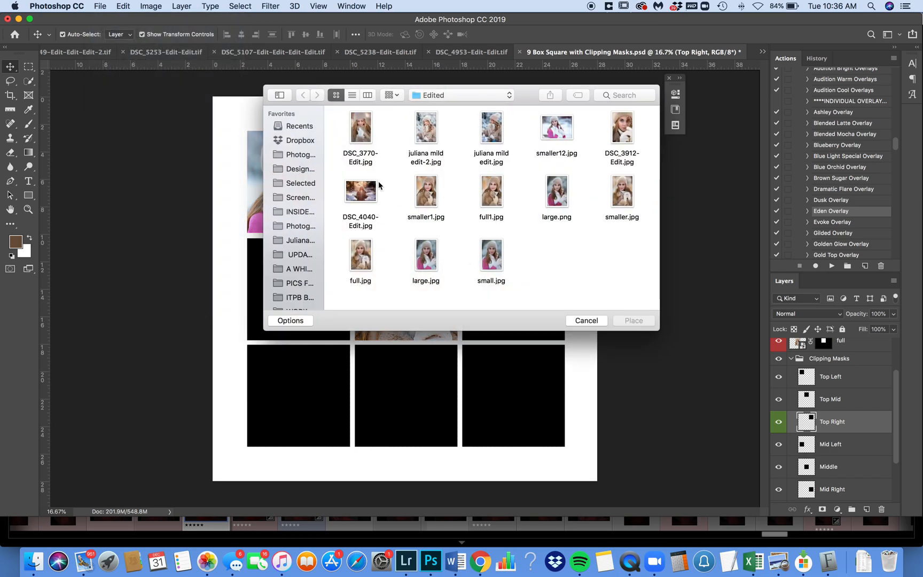
# Place the juliana mild edit-2 fur-coat portrait over the top-right square, rotated back to nearly level
pyautogui.click(425, 127)
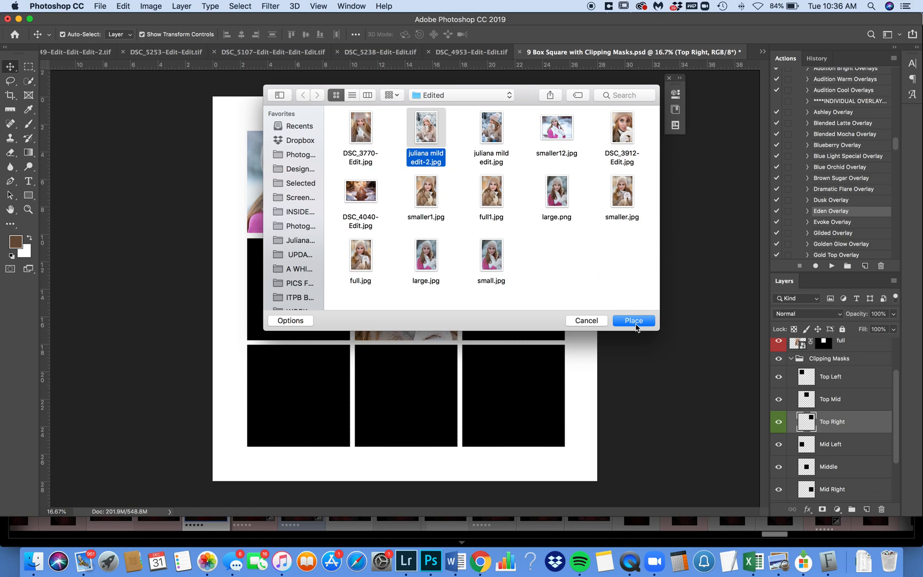
pyautogui.click(634, 321)
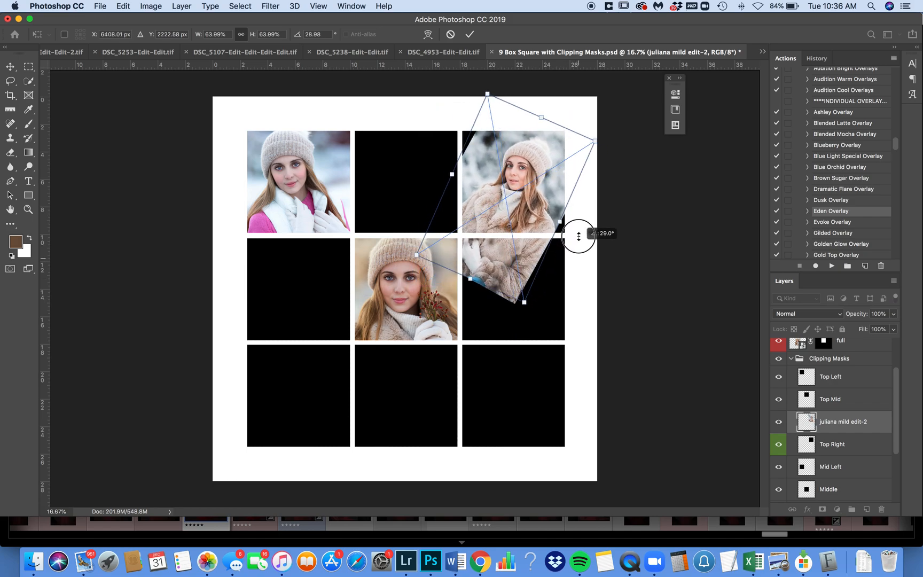
pyautogui.moveTo(578, 235); pyautogui.dragTo(578, 209)
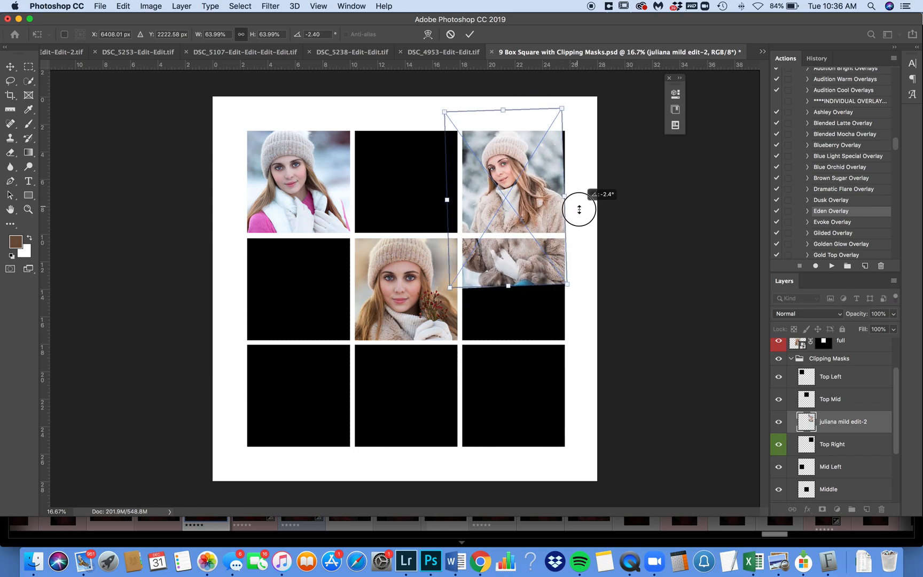
pyautogui.moveTo(578, 210); pyautogui.dragTo(581, 212)
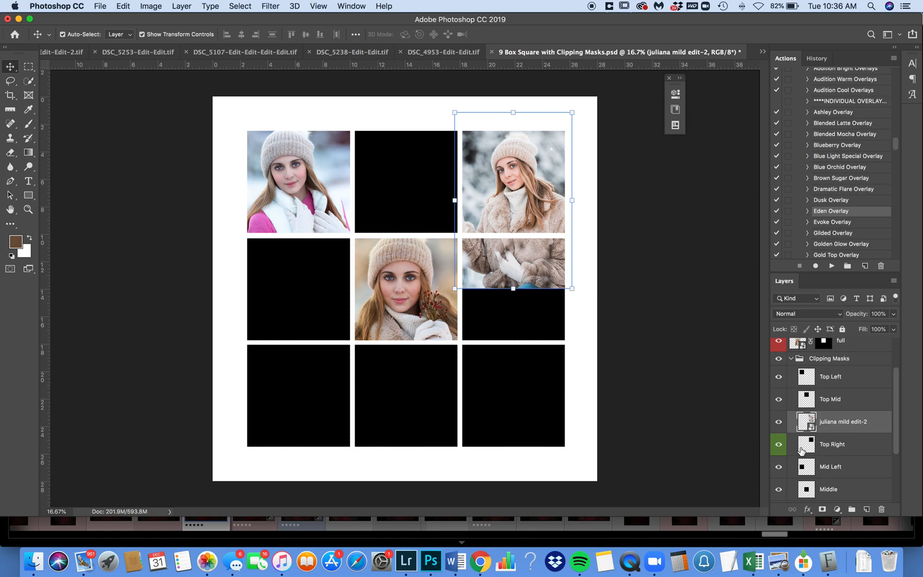
# Label the juliana mild edit-2 layer green and marquee-select the top-right square
pyautogui.rightClick(831, 444)
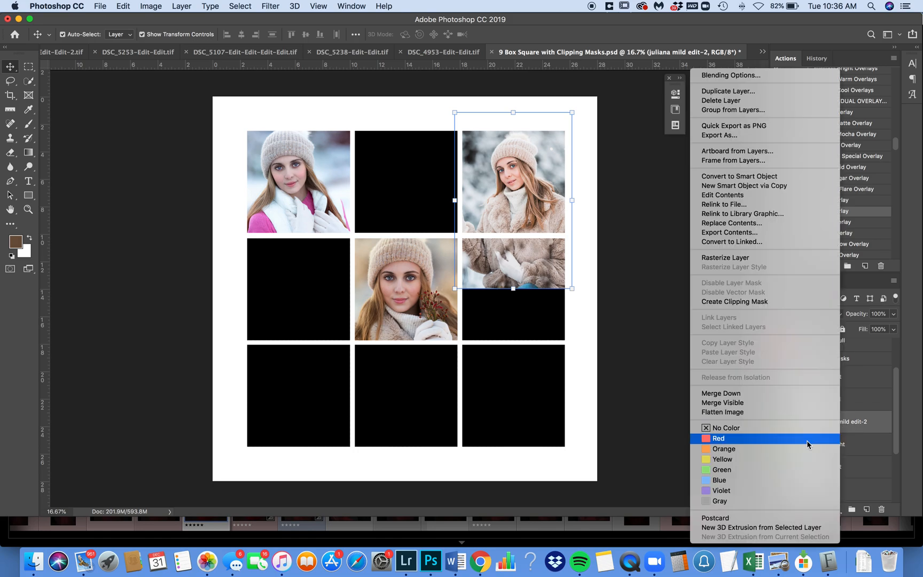
pyautogui.click(720, 438)
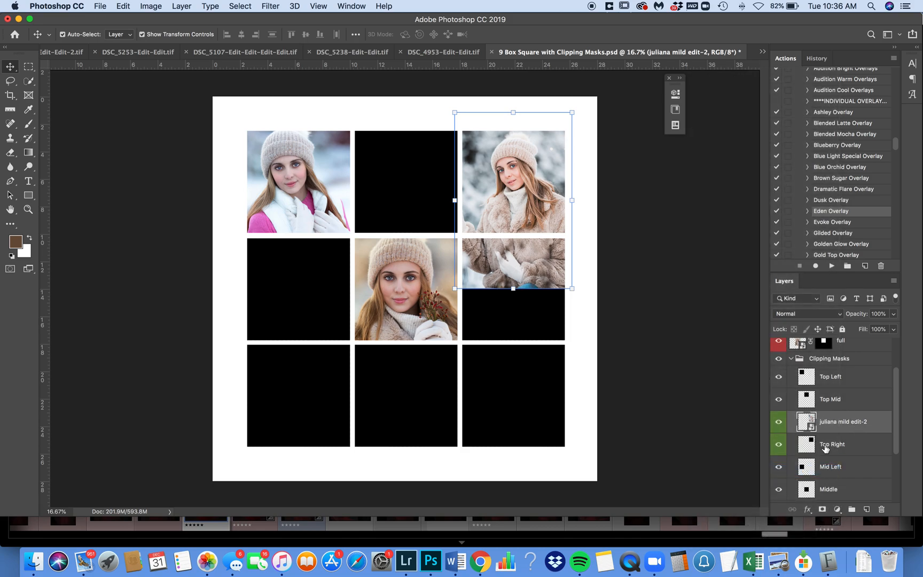
pyautogui.moveTo(844, 428)
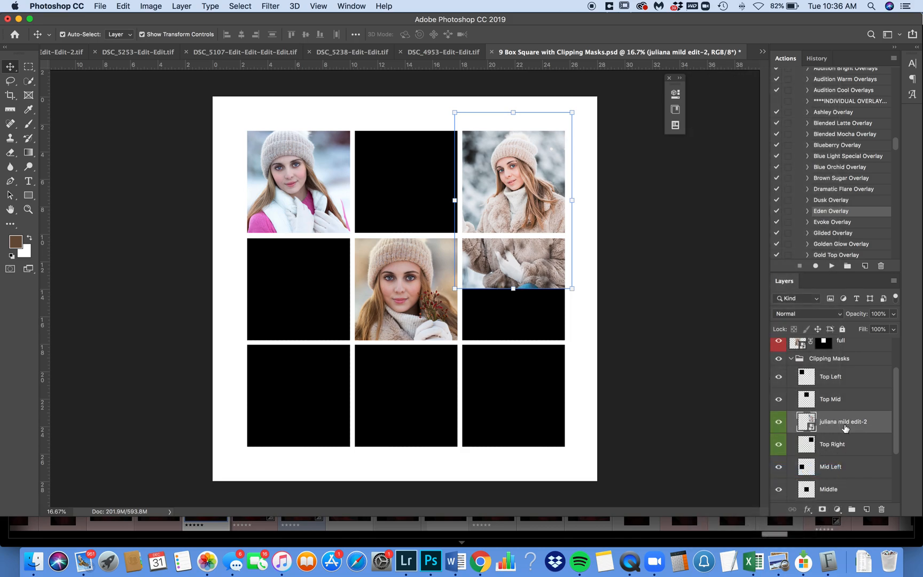
pyautogui.moveTo(799, 412)
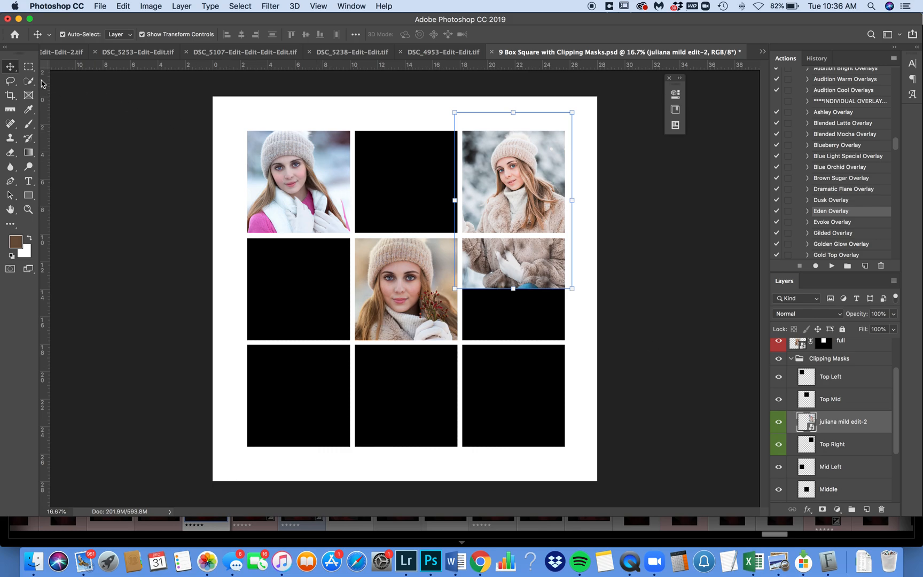
pyautogui.click(28, 67)
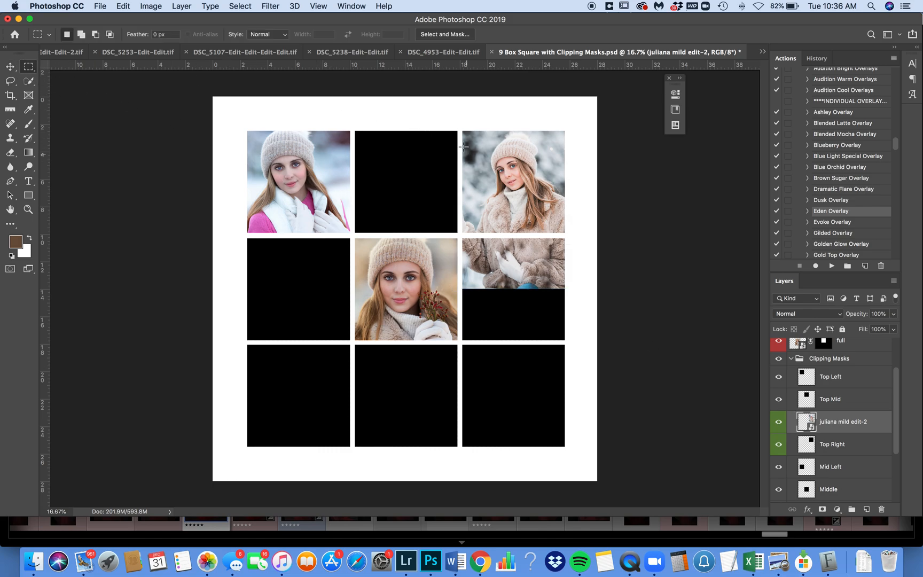
pyautogui.moveTo(462, 132); pyautogui.dragTo(556, 232)
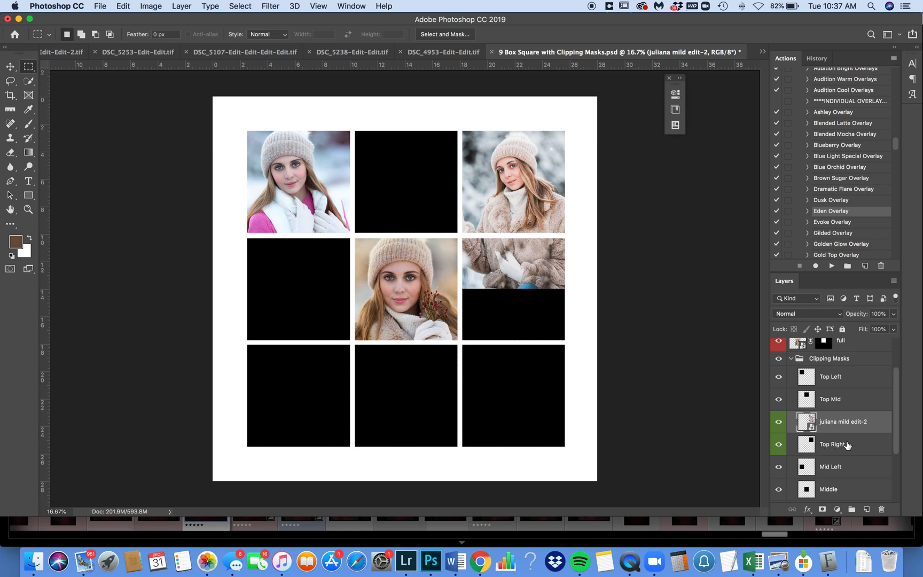
pyautogui.moveTo(843, 445)
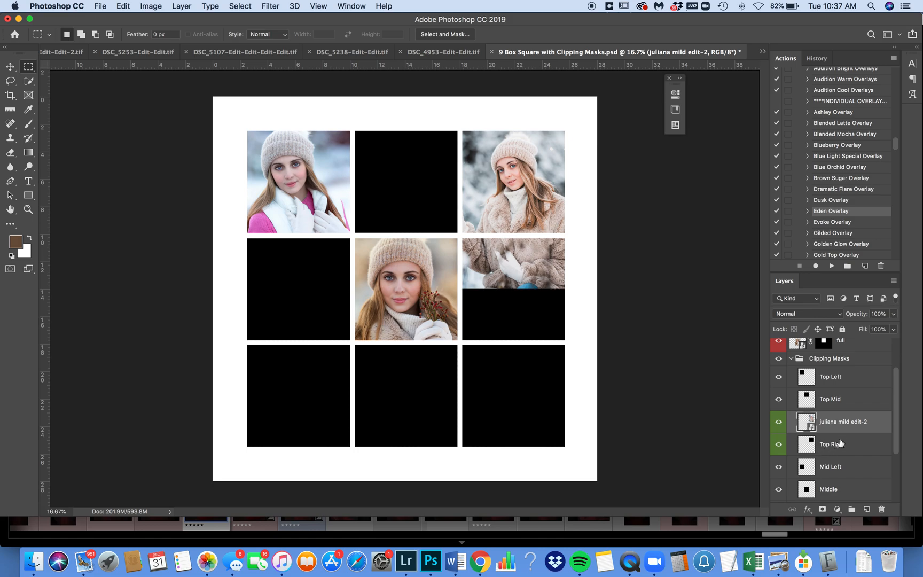
pyautogui.moveTo(849, 427)
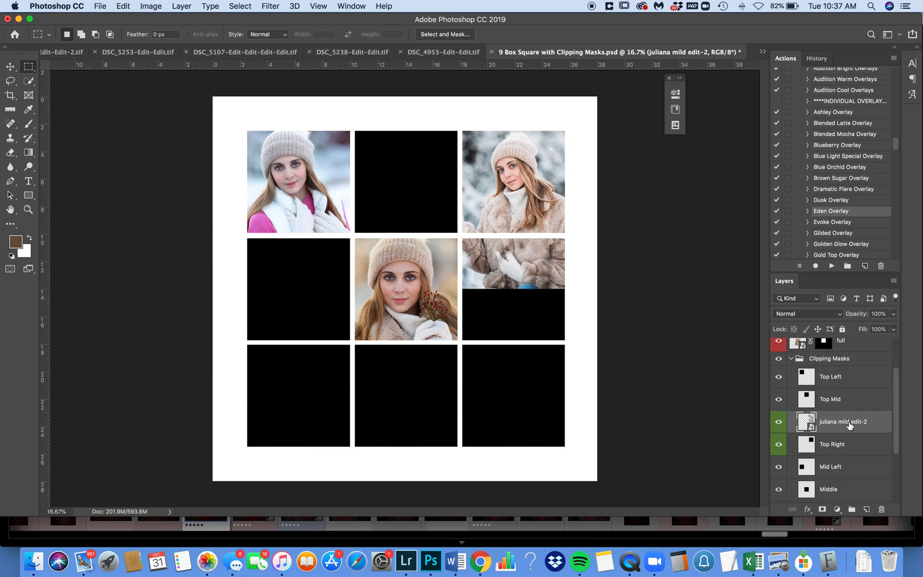
pyautogui.moveTo(832, 441)
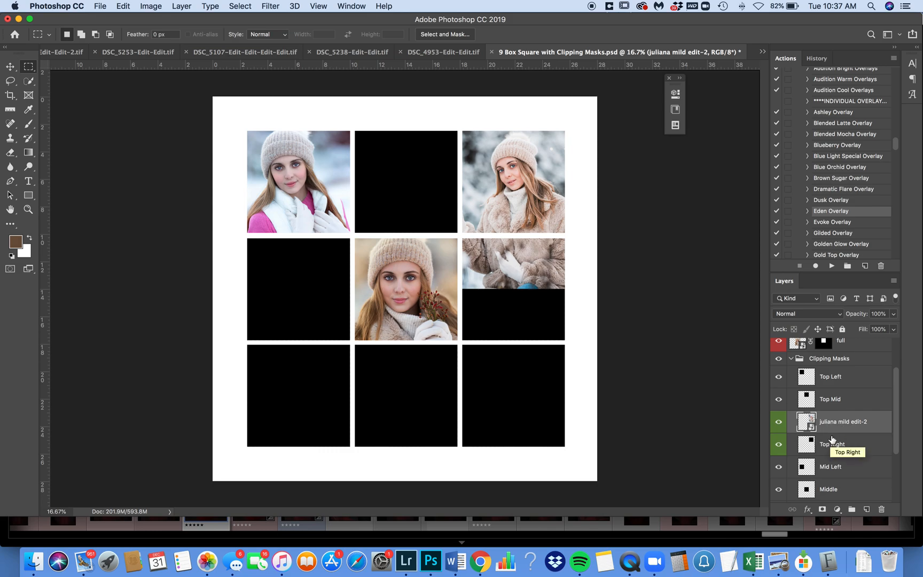
# Create a clipping mask so the juliana mild edit-2 photo shows only inside Top Right
pyautogui.rightClick(843, 421)
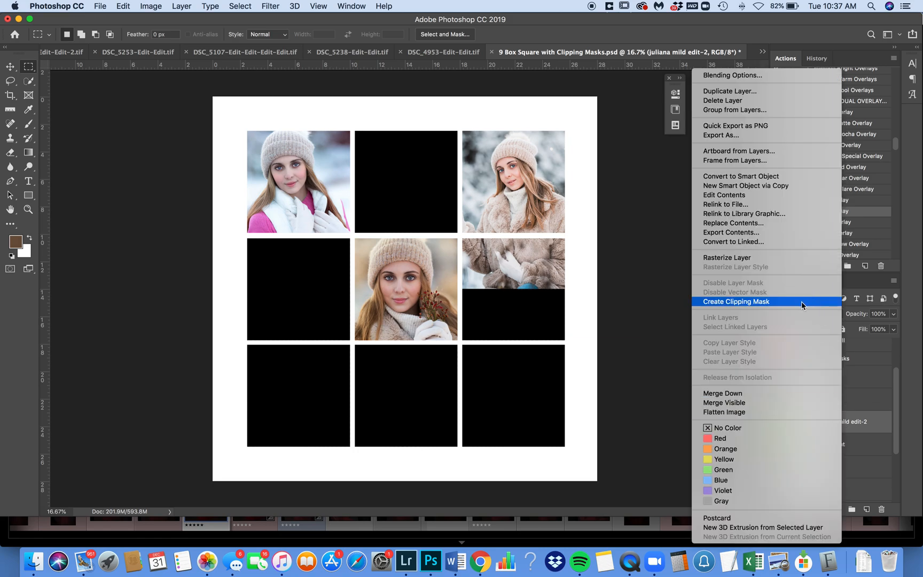
pyautogui.click(736, 301)
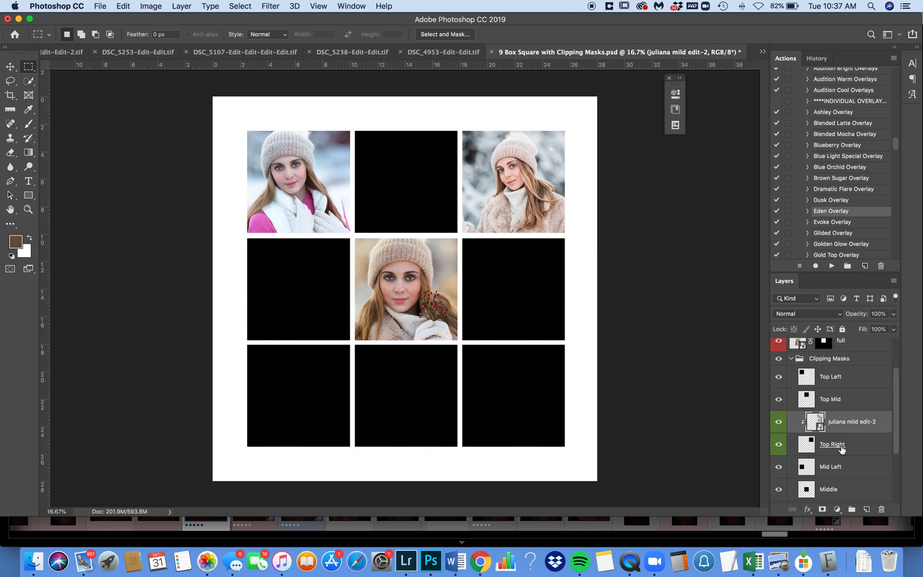
pyautogui.moveTo(840, 447)
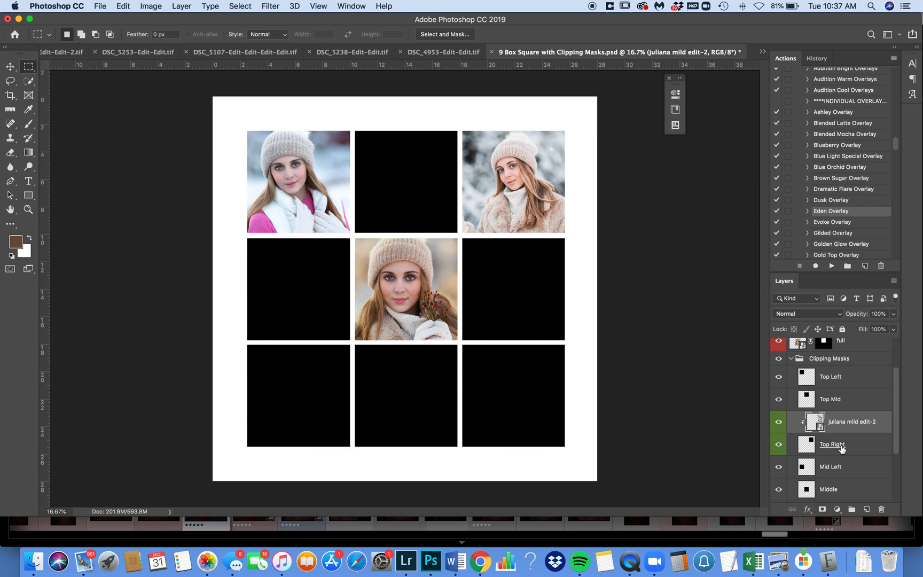
pyautogui.moveTo(481, 564)
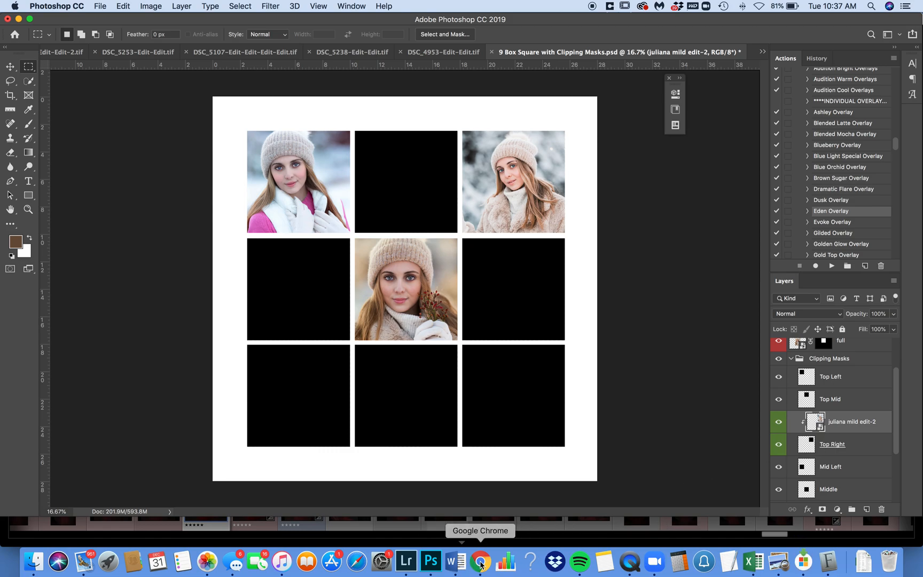